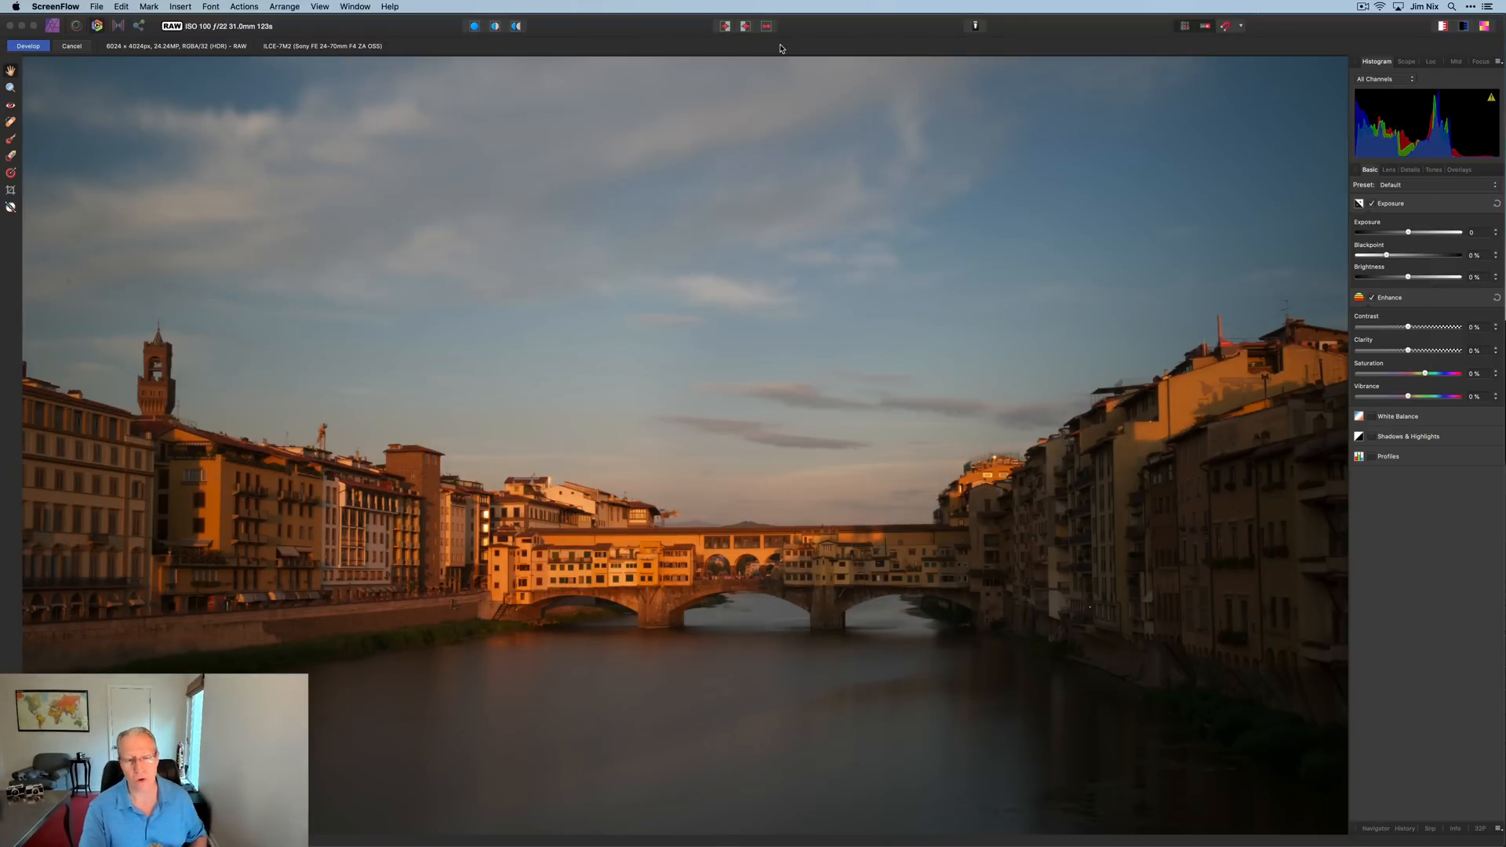
{"action": "mouse_move", "coordinate": [635, 113]}
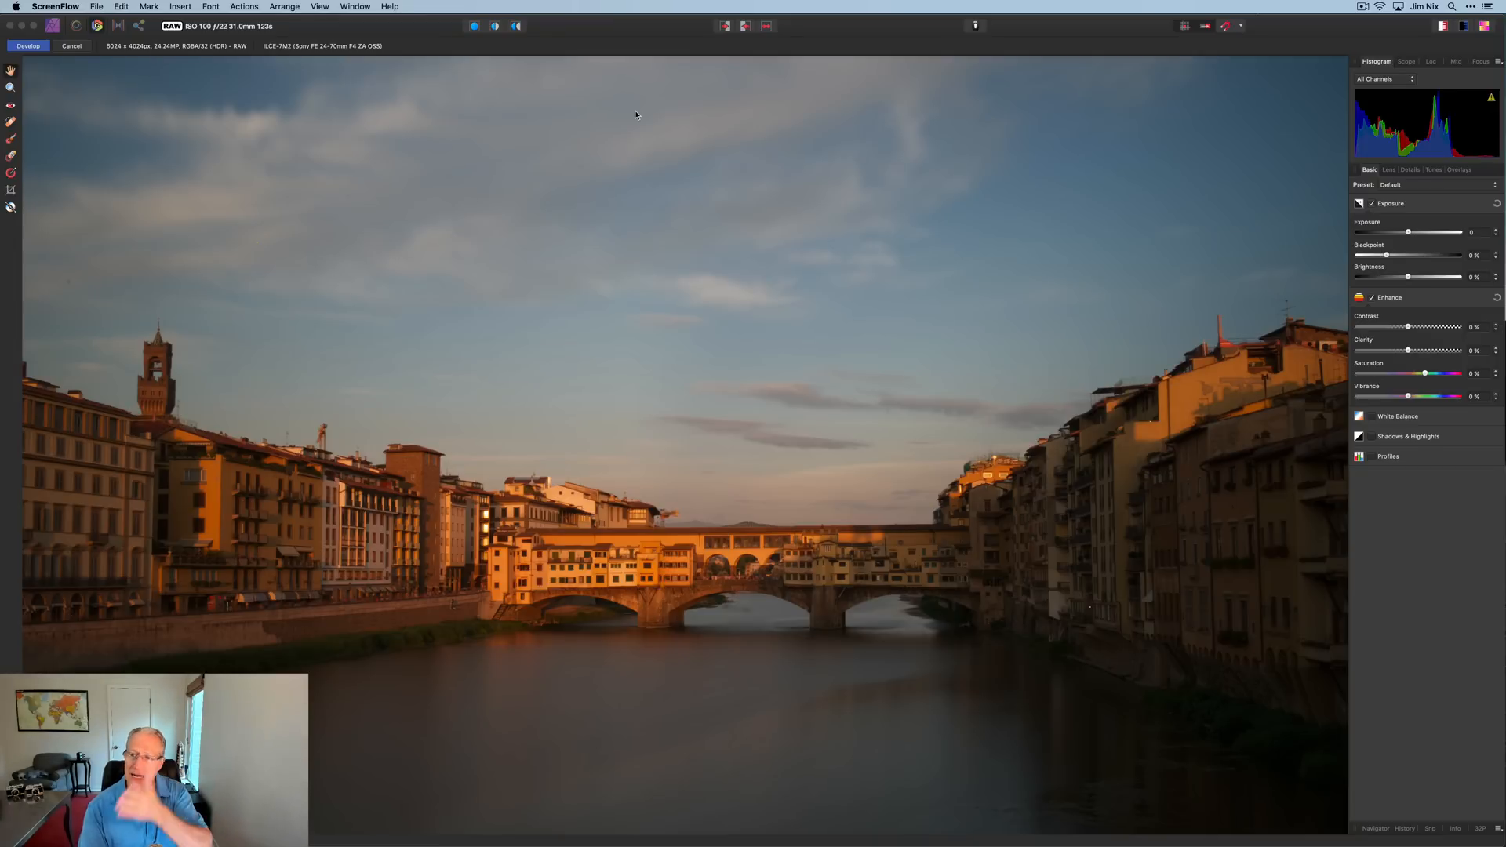
{"action": "mouse_move", "coordinate": [1300, 246]}
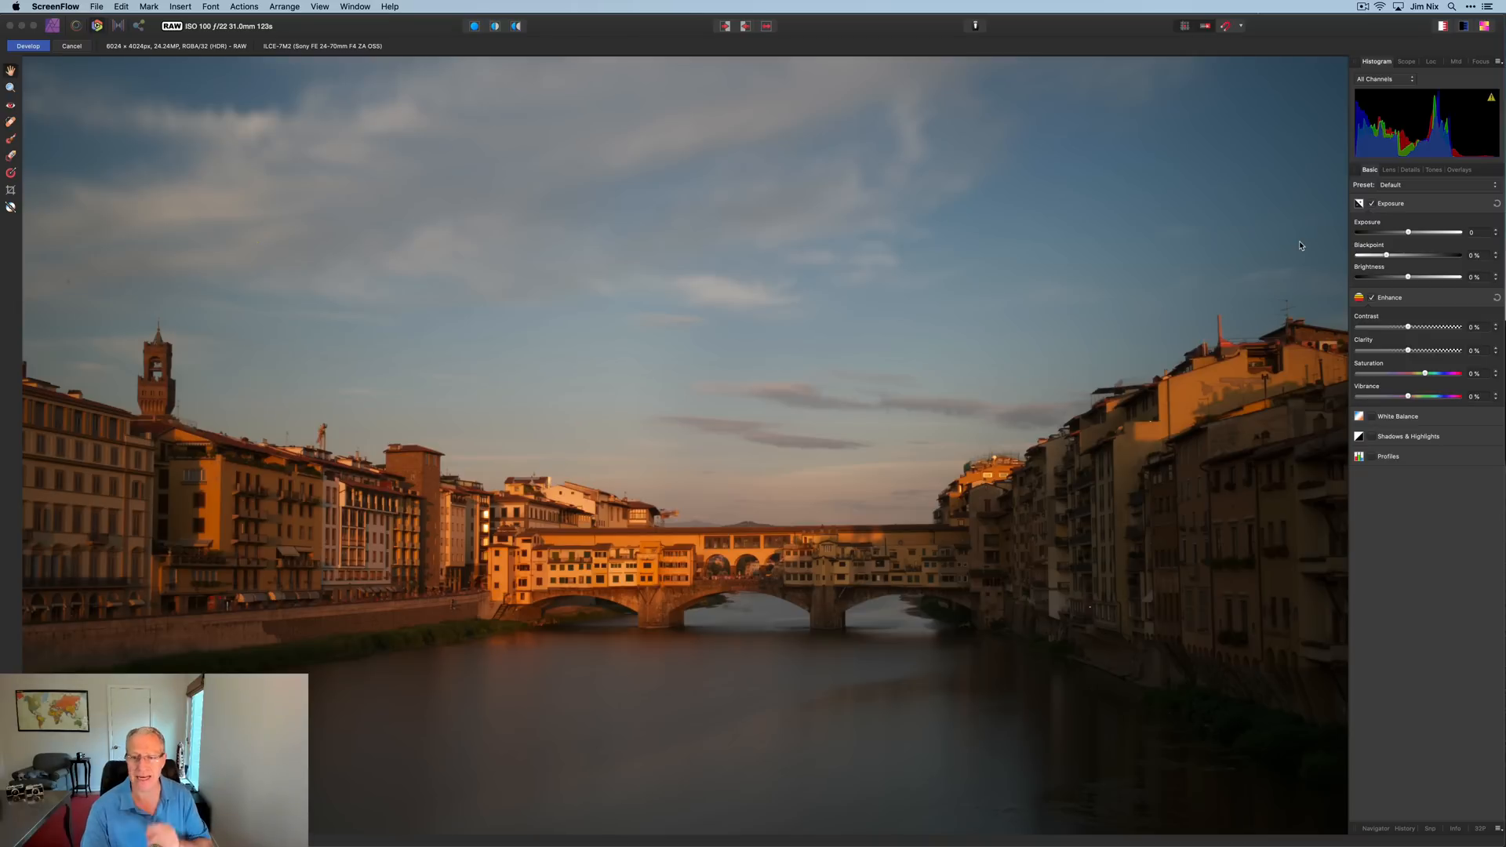
{"action": "mouse_move", "coordinate": [648, 254]}
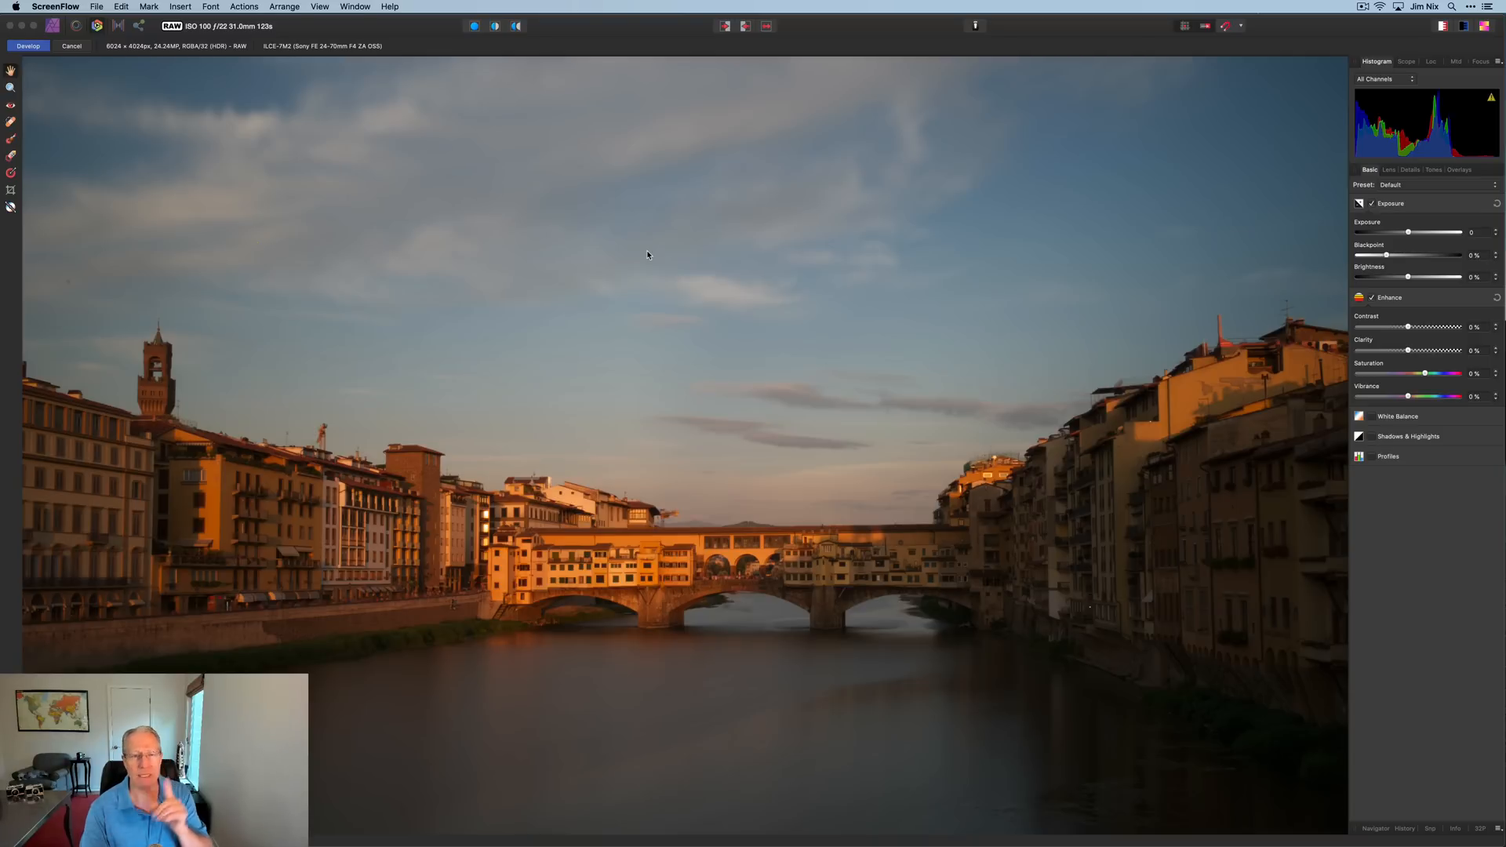
{"action": "mouse_move", "coordinate": [193, 99]}
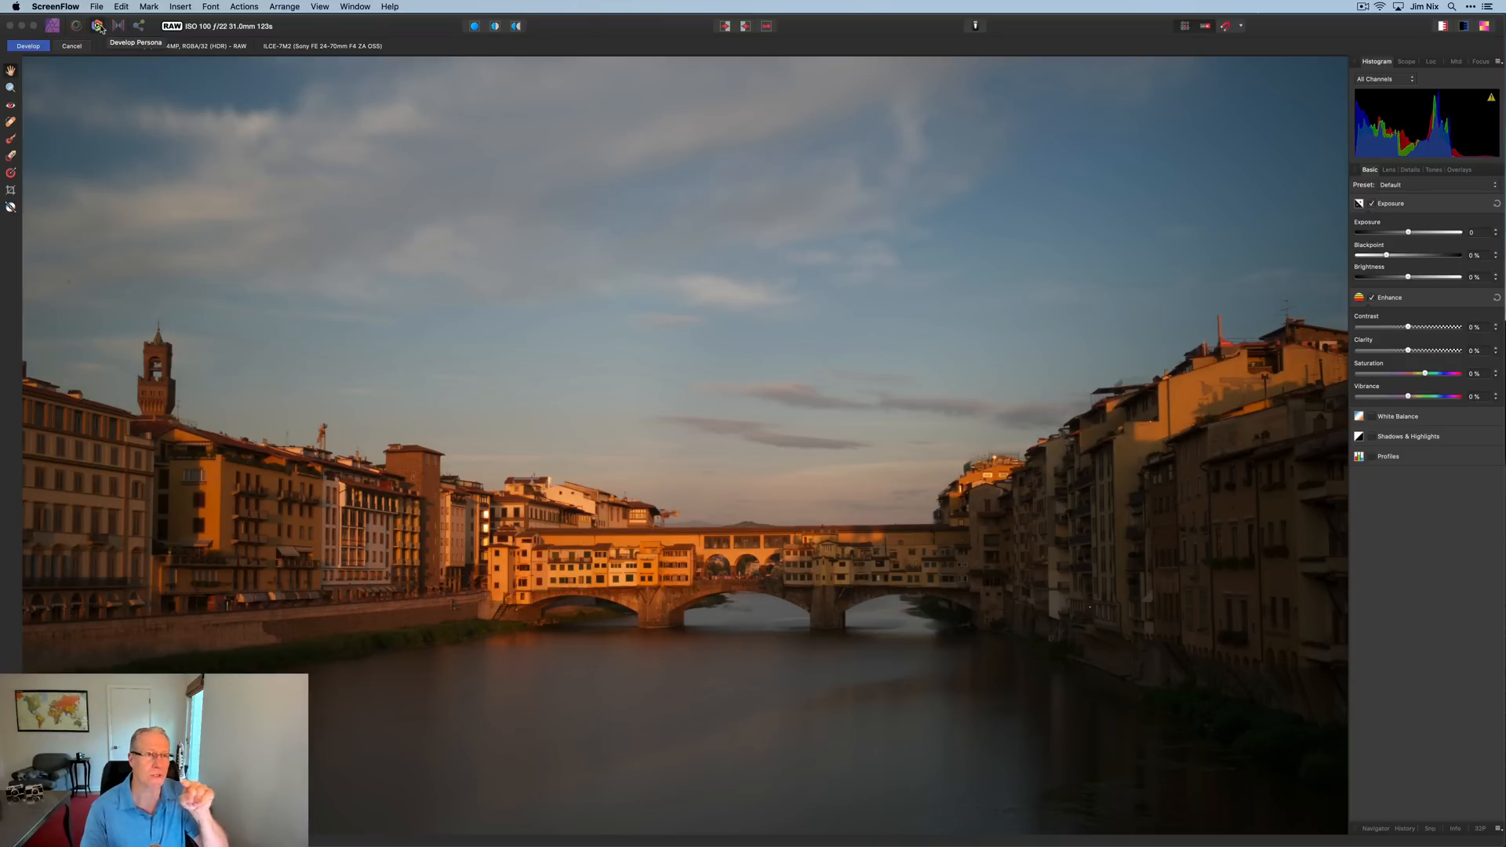
Nudge up Exposure, Contrast and Clarity, and boost Saturation on the Ponte Vecchio raw
{"action": "left_click", "coordinate": [53, 26]}
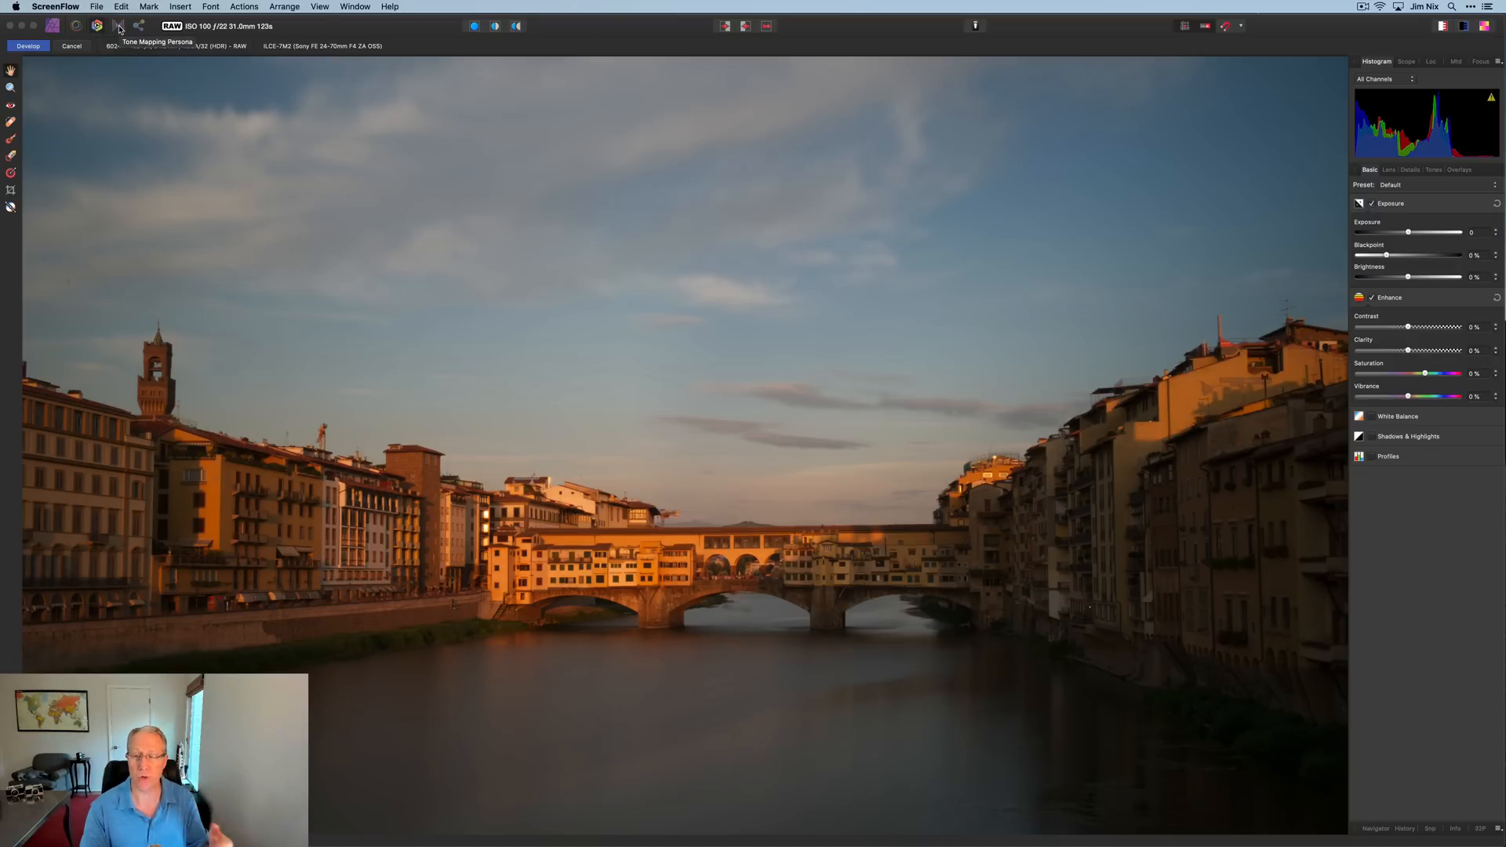
{"action": "mouse_move", "coordinate": [140, 26]}
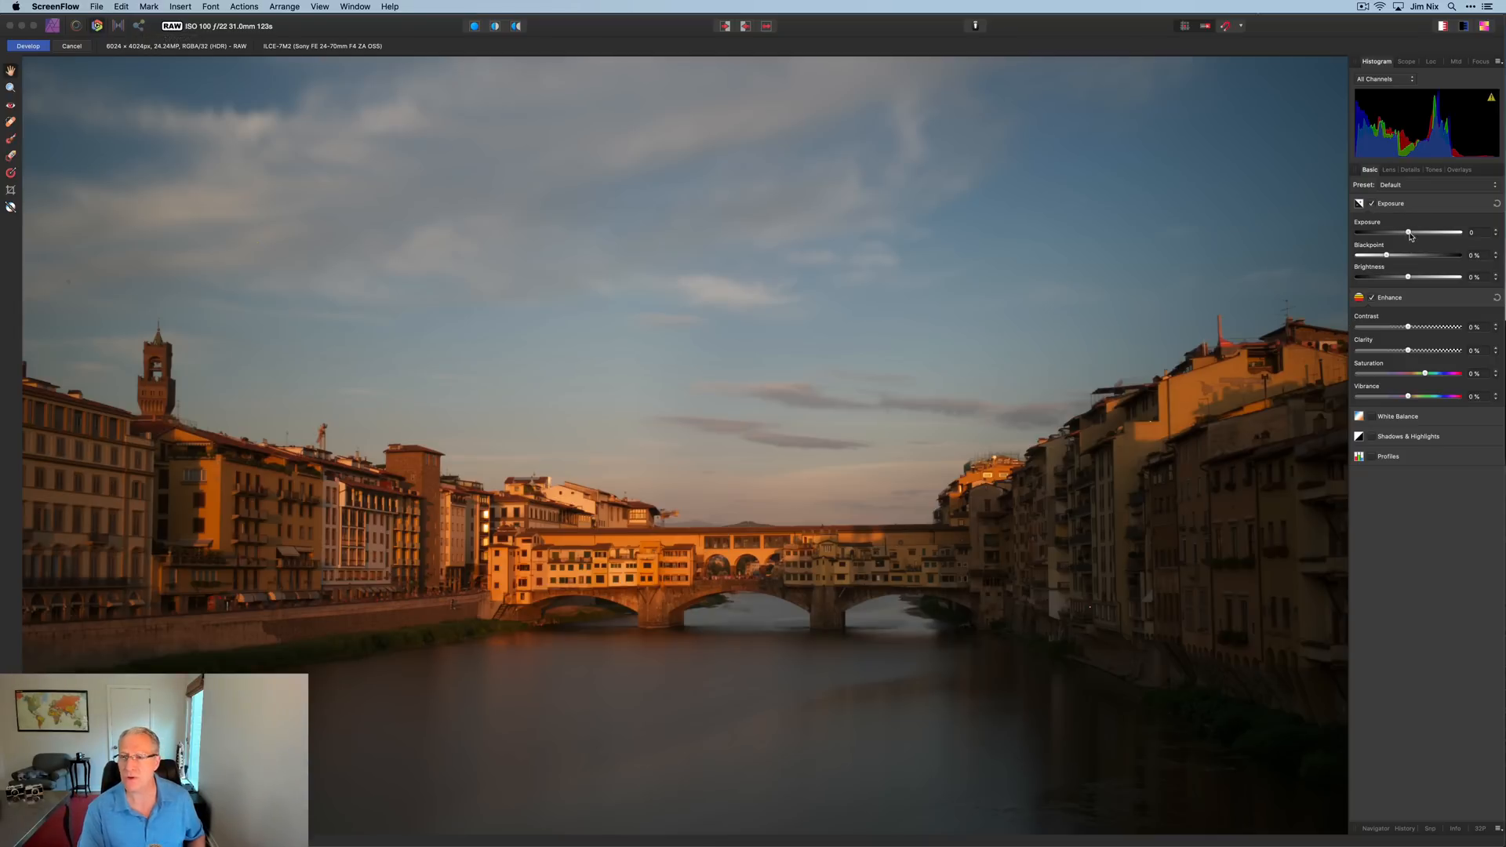
{"action": "left_click_drag", "start_coordinate": [1407, 233], "coordinate": [1411, 232]}
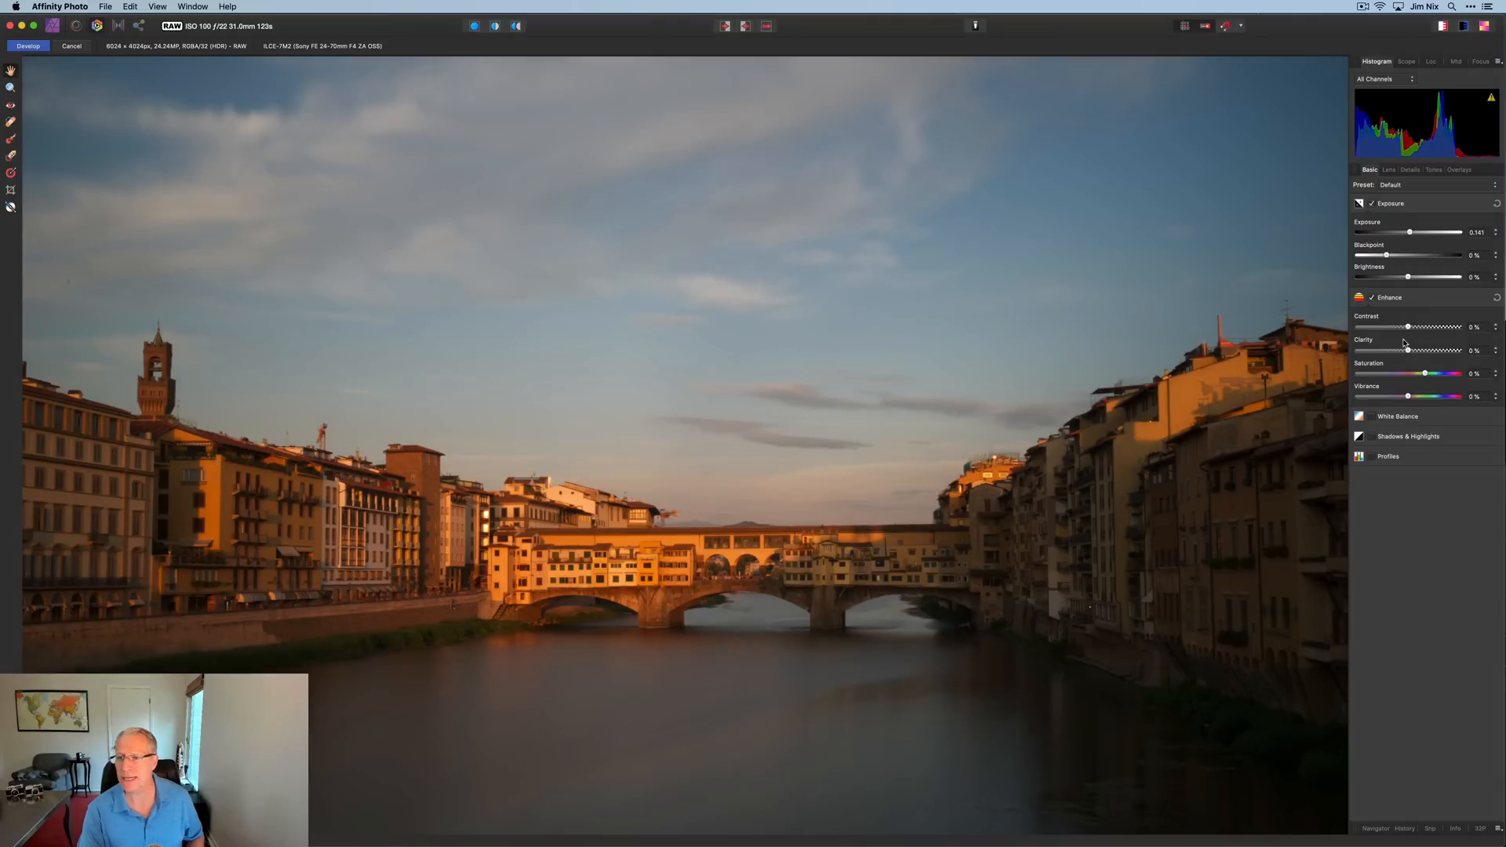
{"action": "left_click_drag", "start_coordinate": [1408, 327], "coordinate": [1414, 327]}
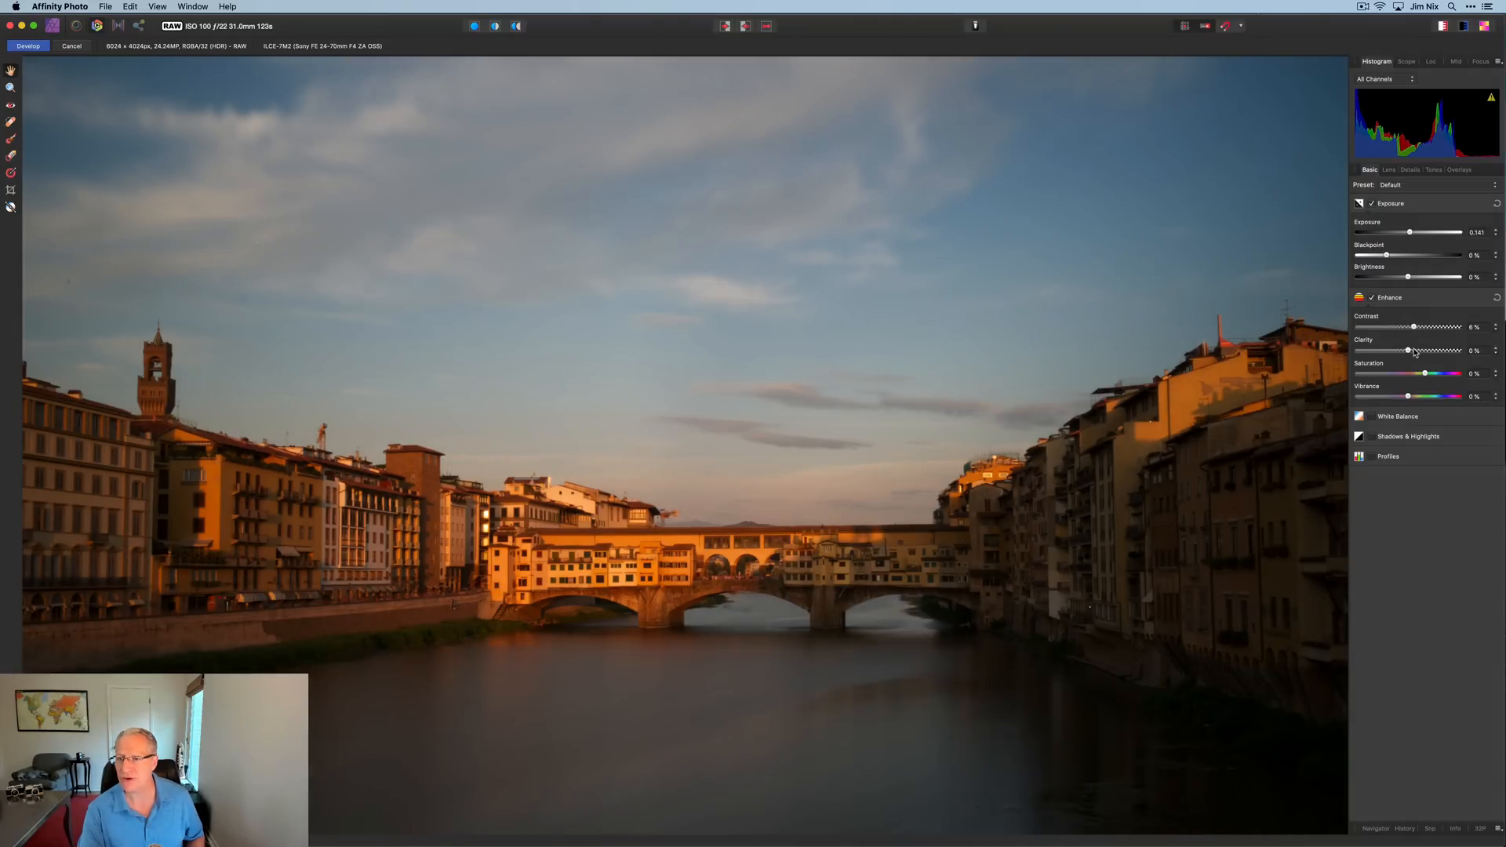
{"action": "left_click_drag", "start_coordinate": [1408, 350], "coordinate": [1412, 350]}
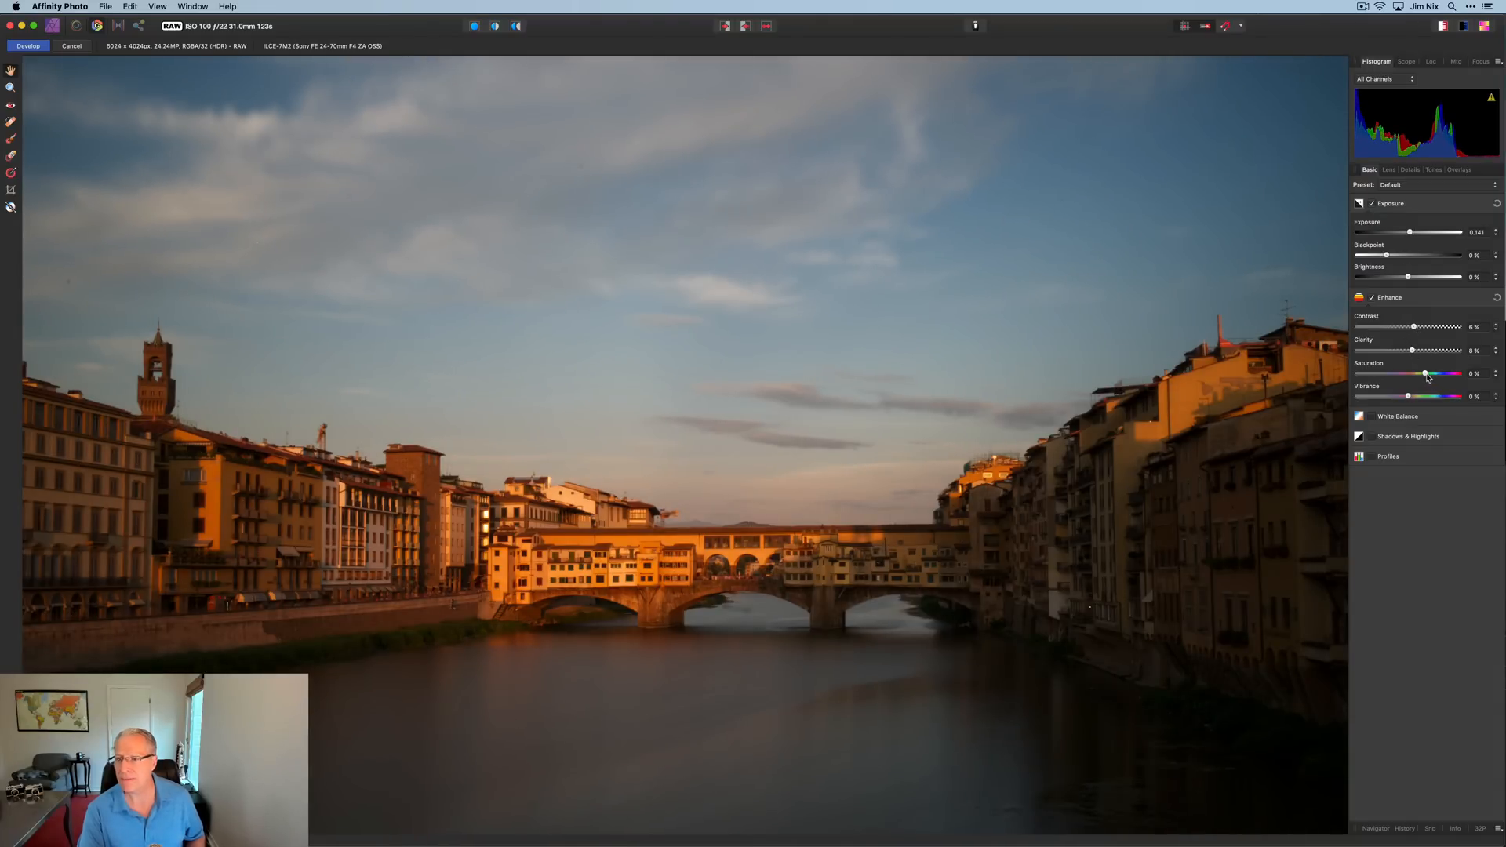
{"action": "left_click_drag", "start_coordinate": [1414, 373], "coordinate": [1430, 372]}
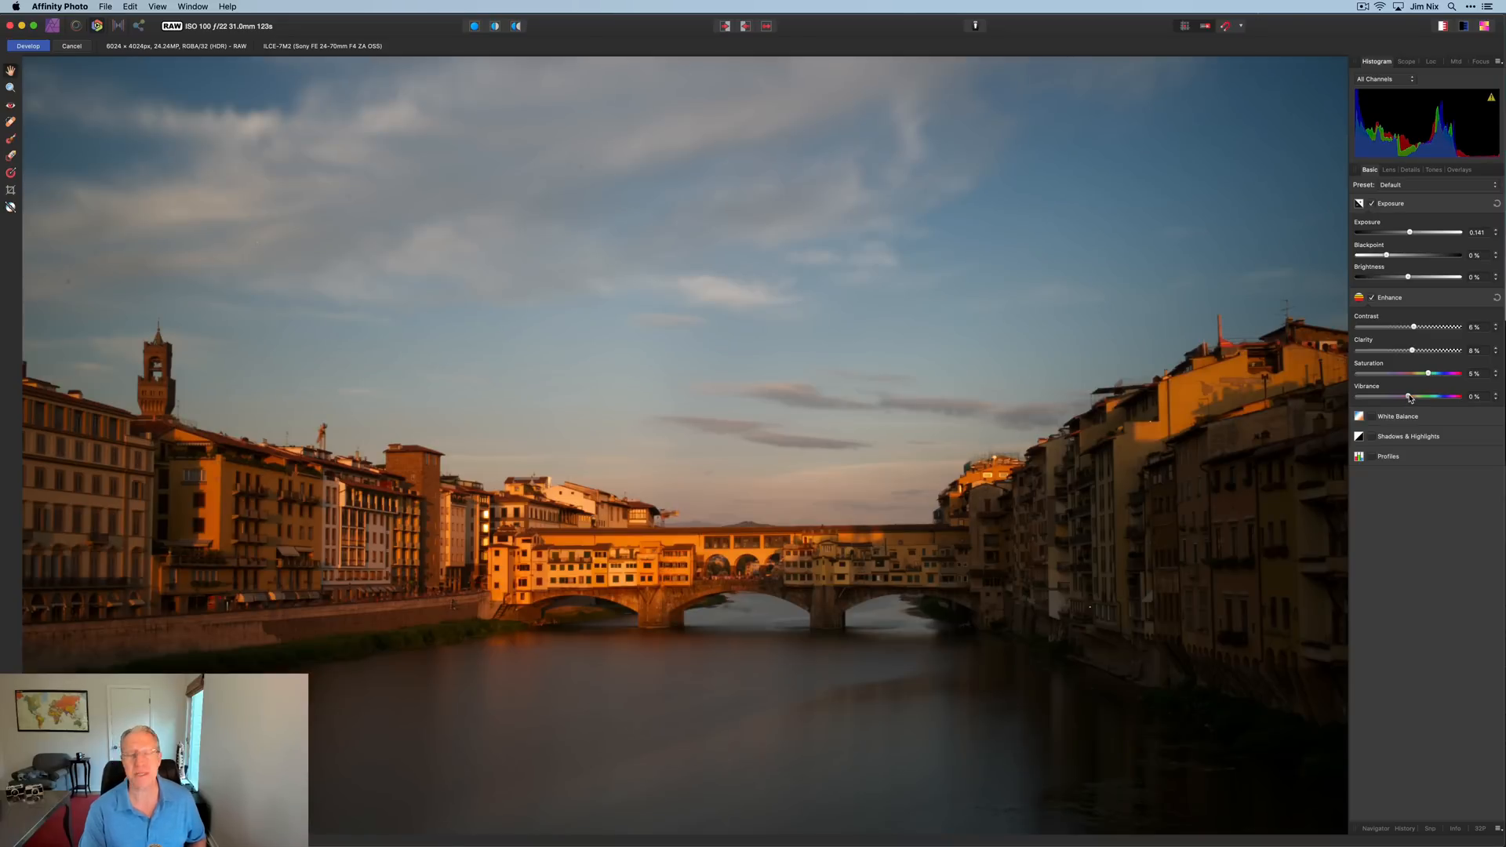
Enable White Balance to lower Temperature, and enable Shadows & Highlights to lift Shadows
{"action": "left_click", "coordinate": [1359, 416]}
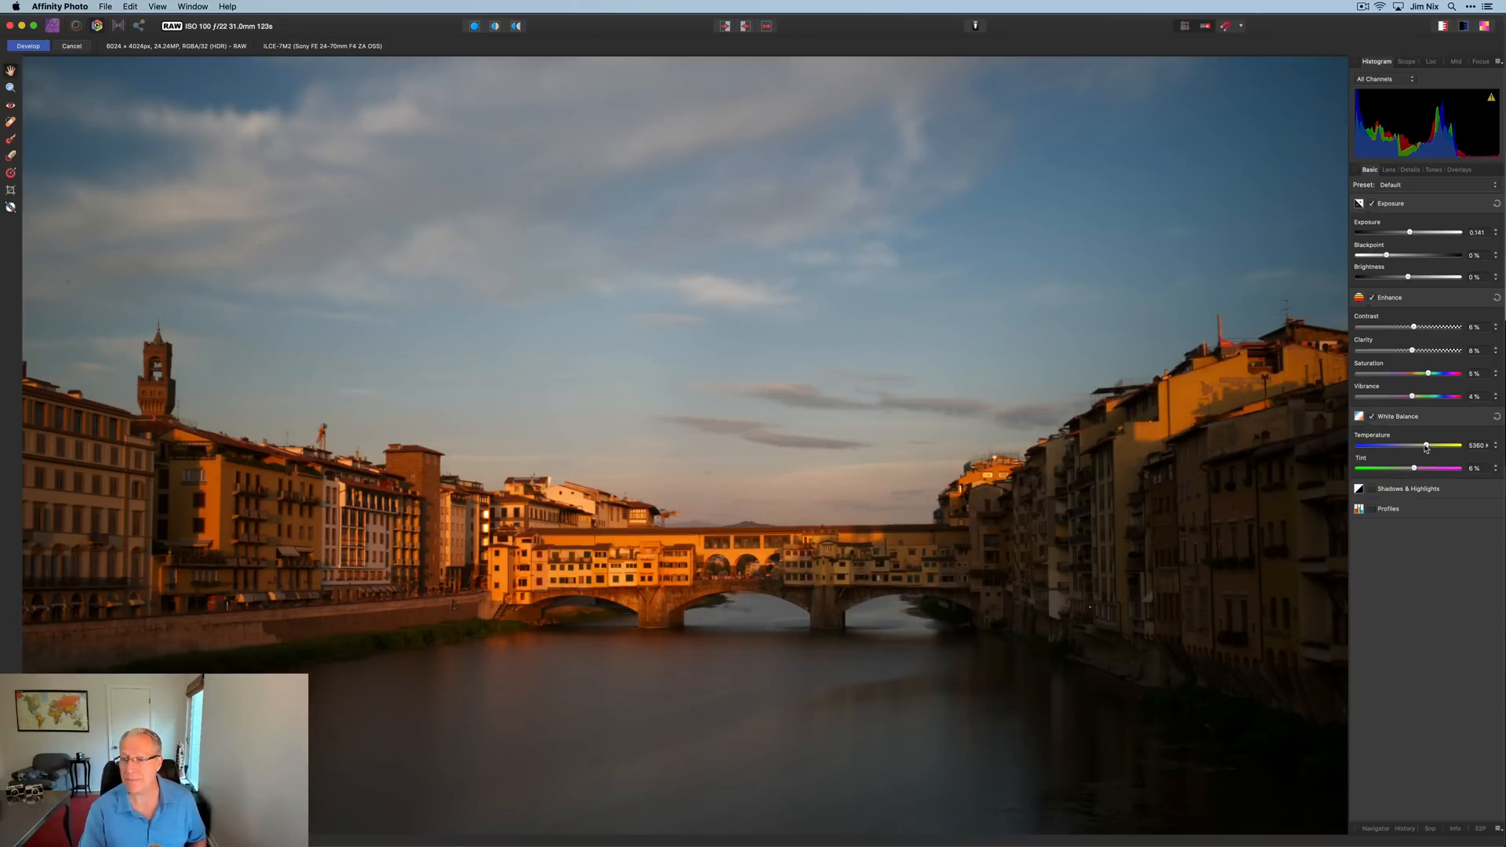
{"action": "left_click_drag", "start_coordinate": [1426, 446], "coordinate": [1419, 446]}
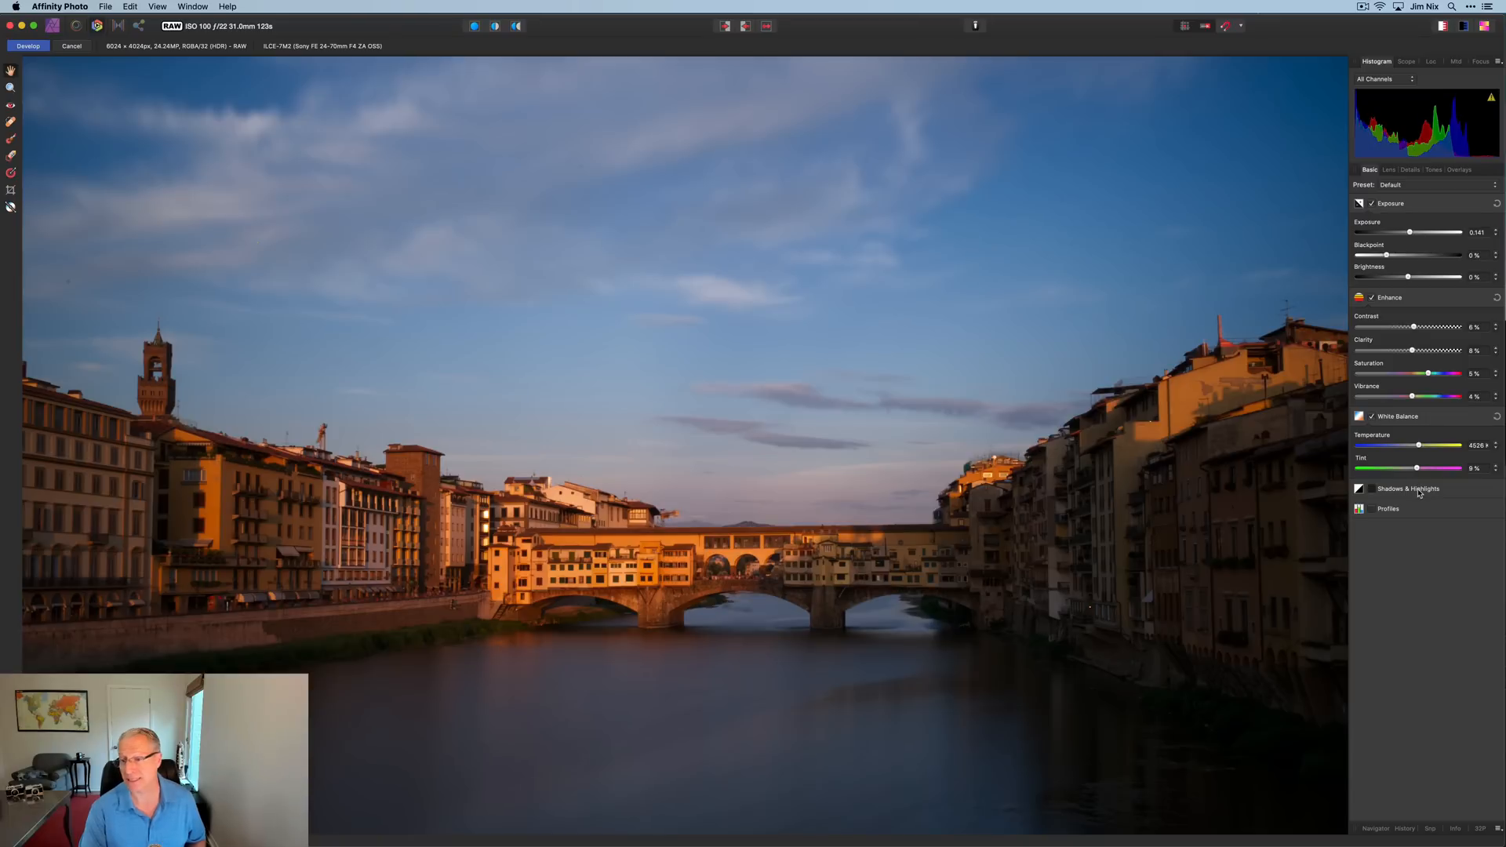
{"action": "left_click", "coordinate": [1408, 488]}
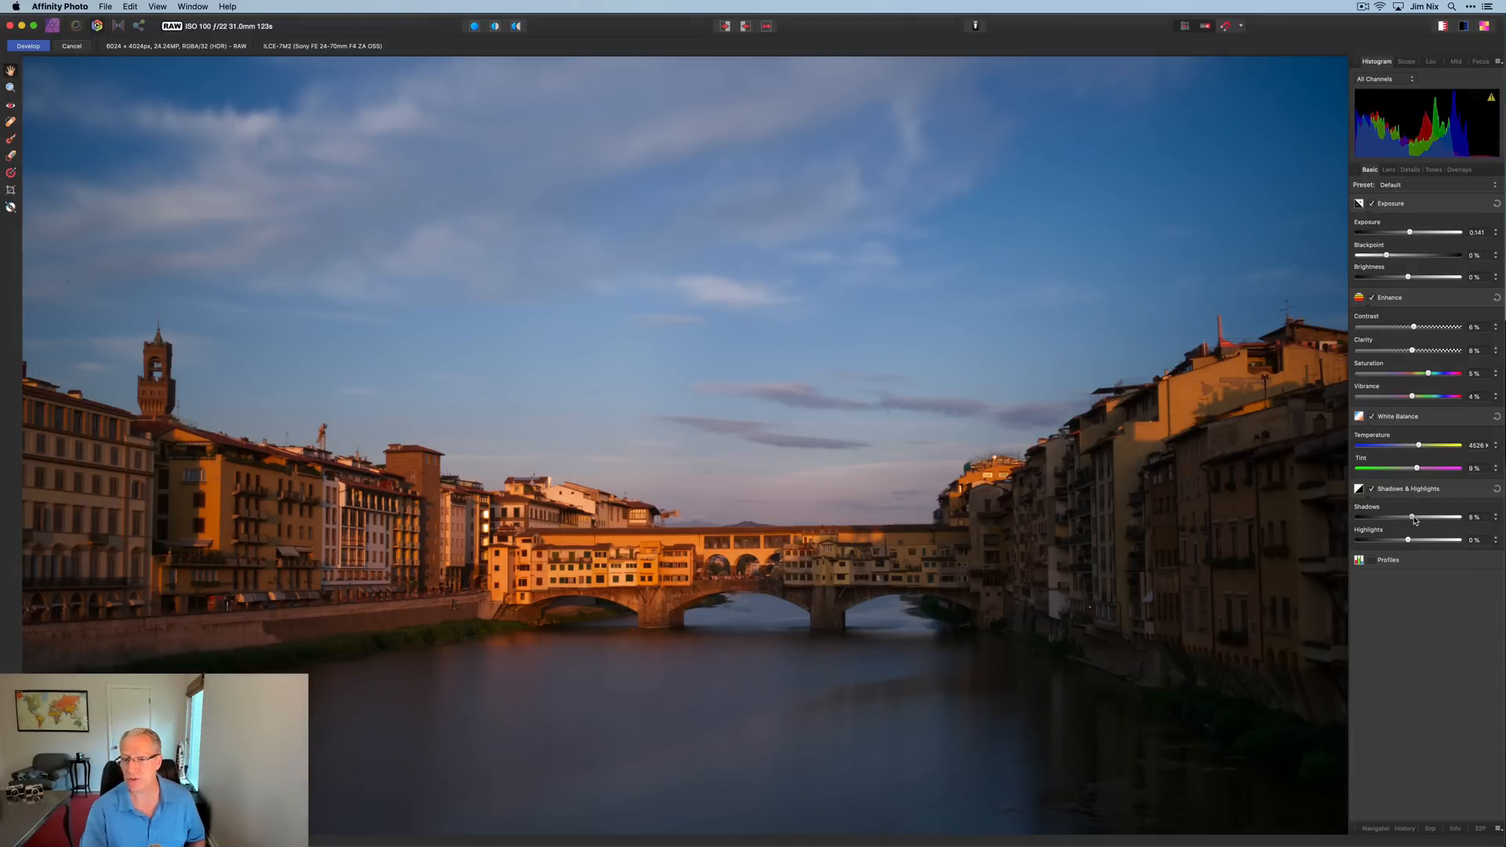
{"action": "left_click_drag", "start_coordinate": [1410, 517], "coordinate": [1427, 517]}
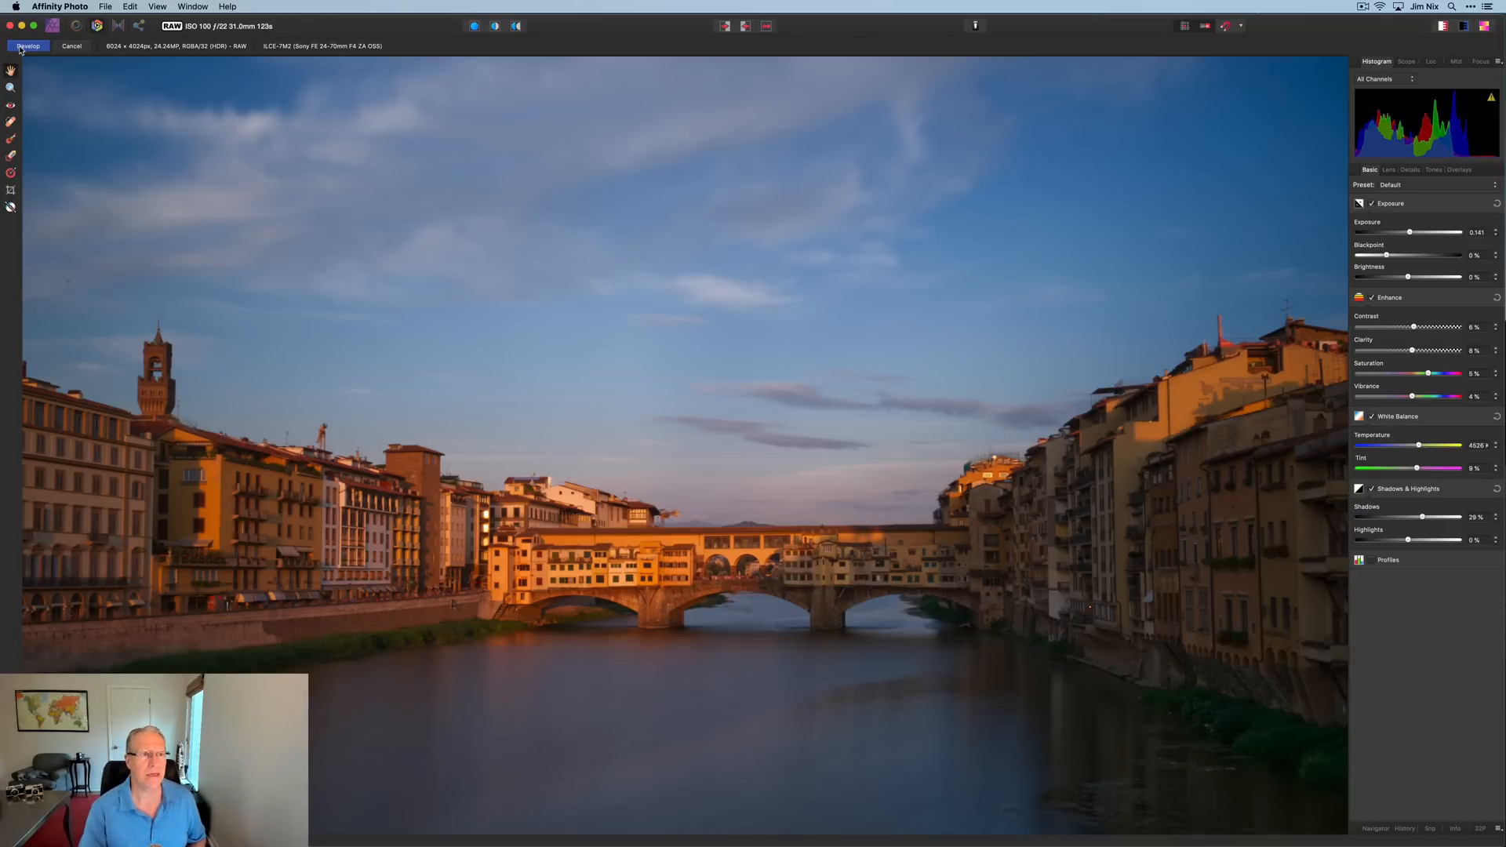
Commit the raw development with Develop and enter the Photo Persona
{"action": "left_click", "coordinate": [28, 45]}
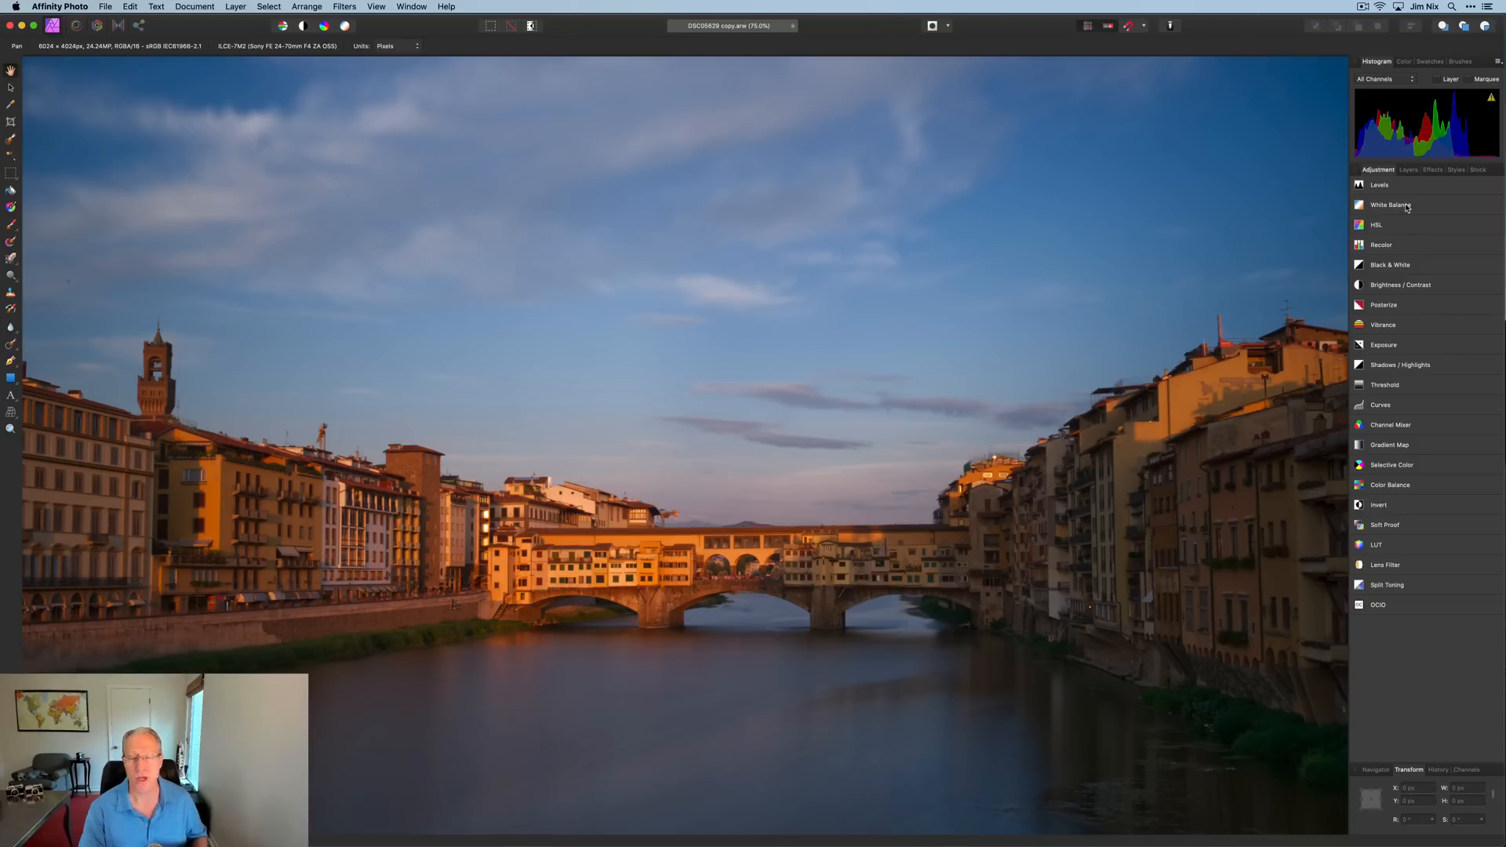
{"action": "mouse_move", "coordinate": [1405, 231]}
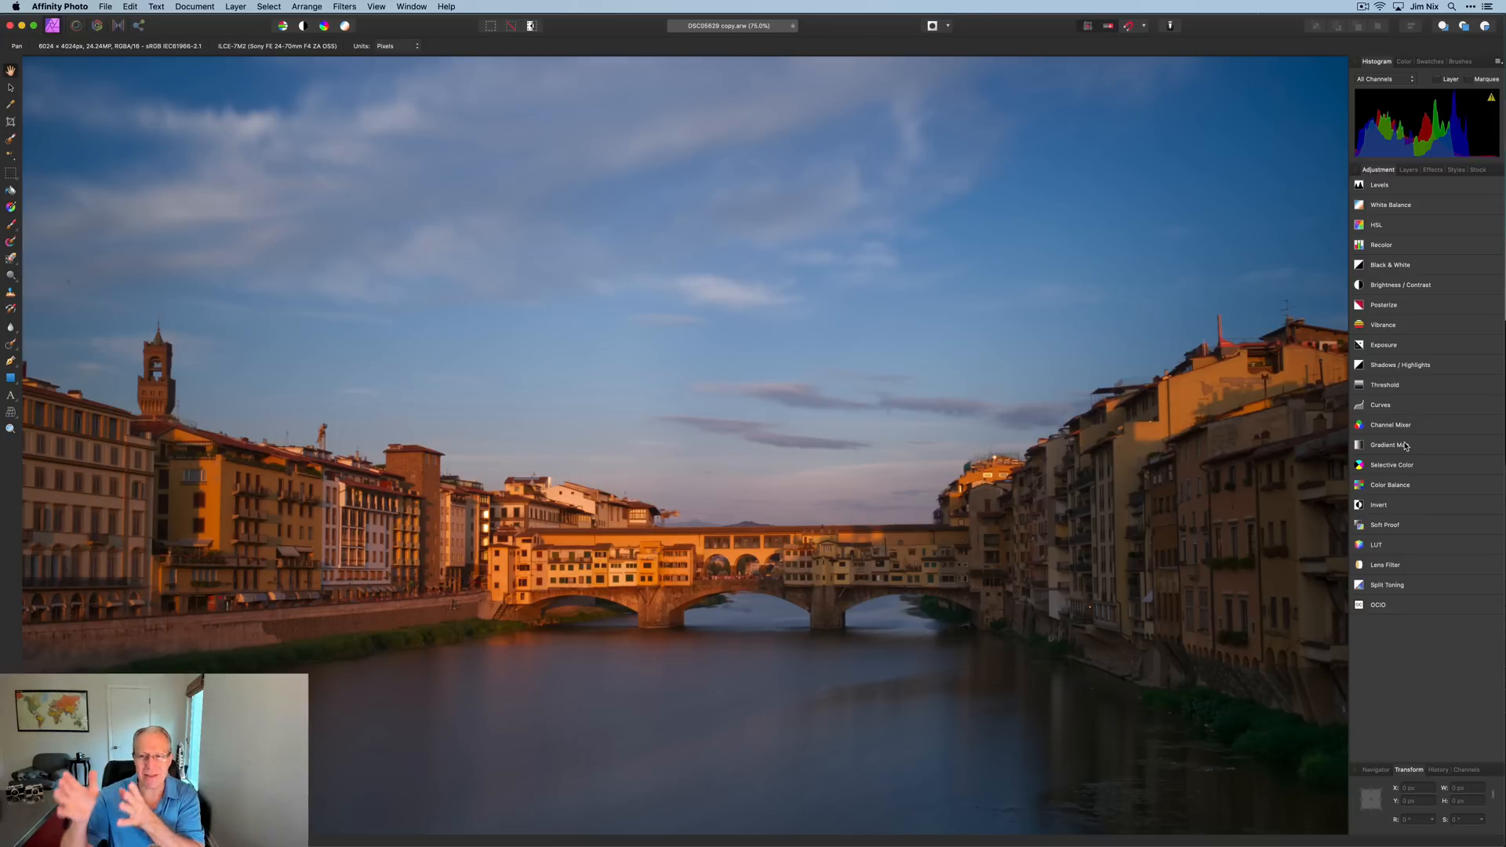
{"action": "mouse_move", "coordinate": [744, 469]}
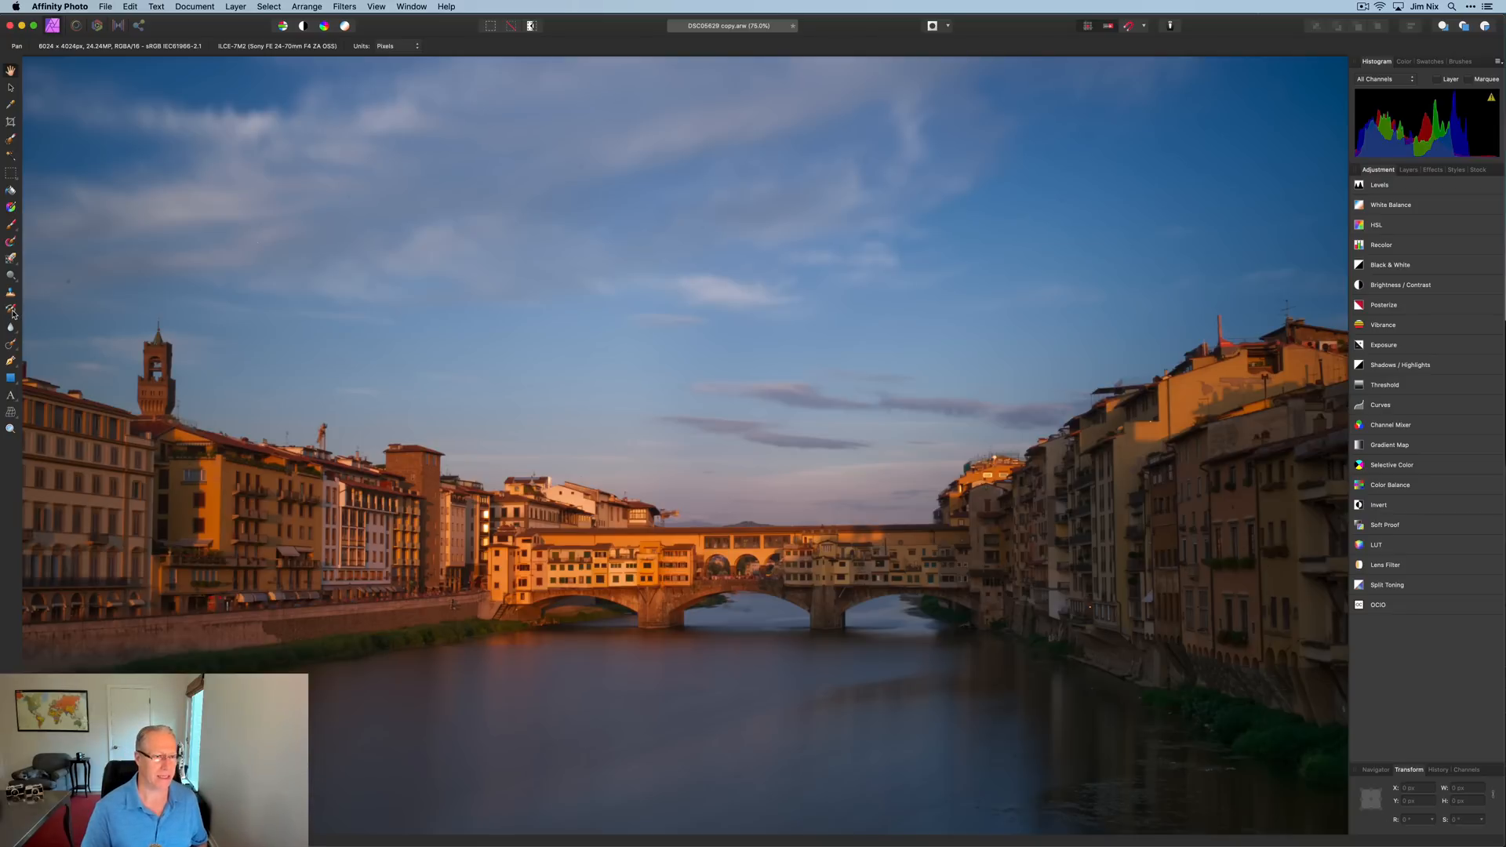
{"action": "mouse_move", "coordinate": [13, 347]}
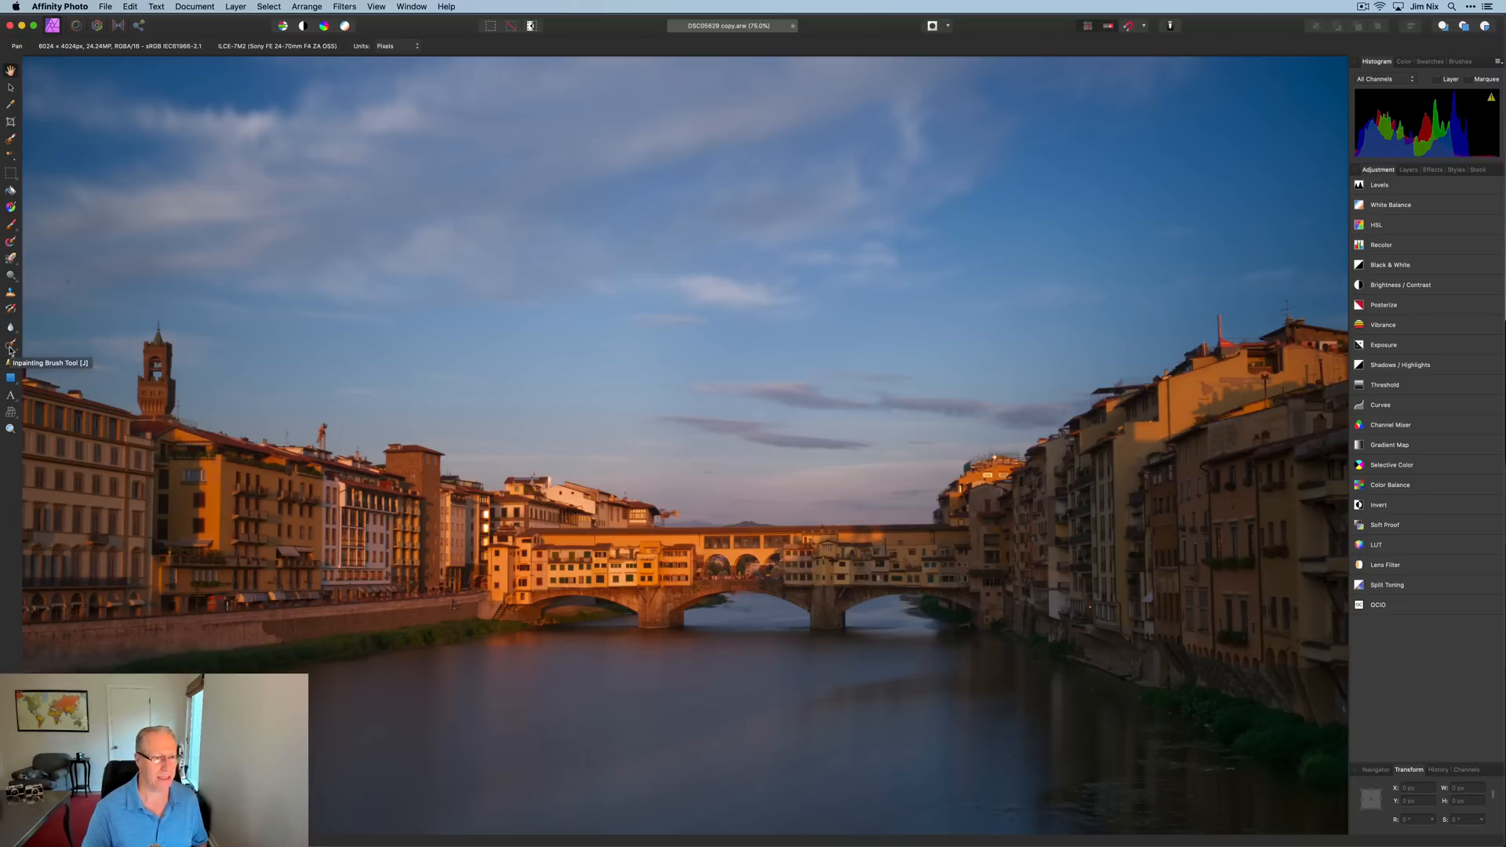
{"action": "left_click", "coordinate": [10, 347]}
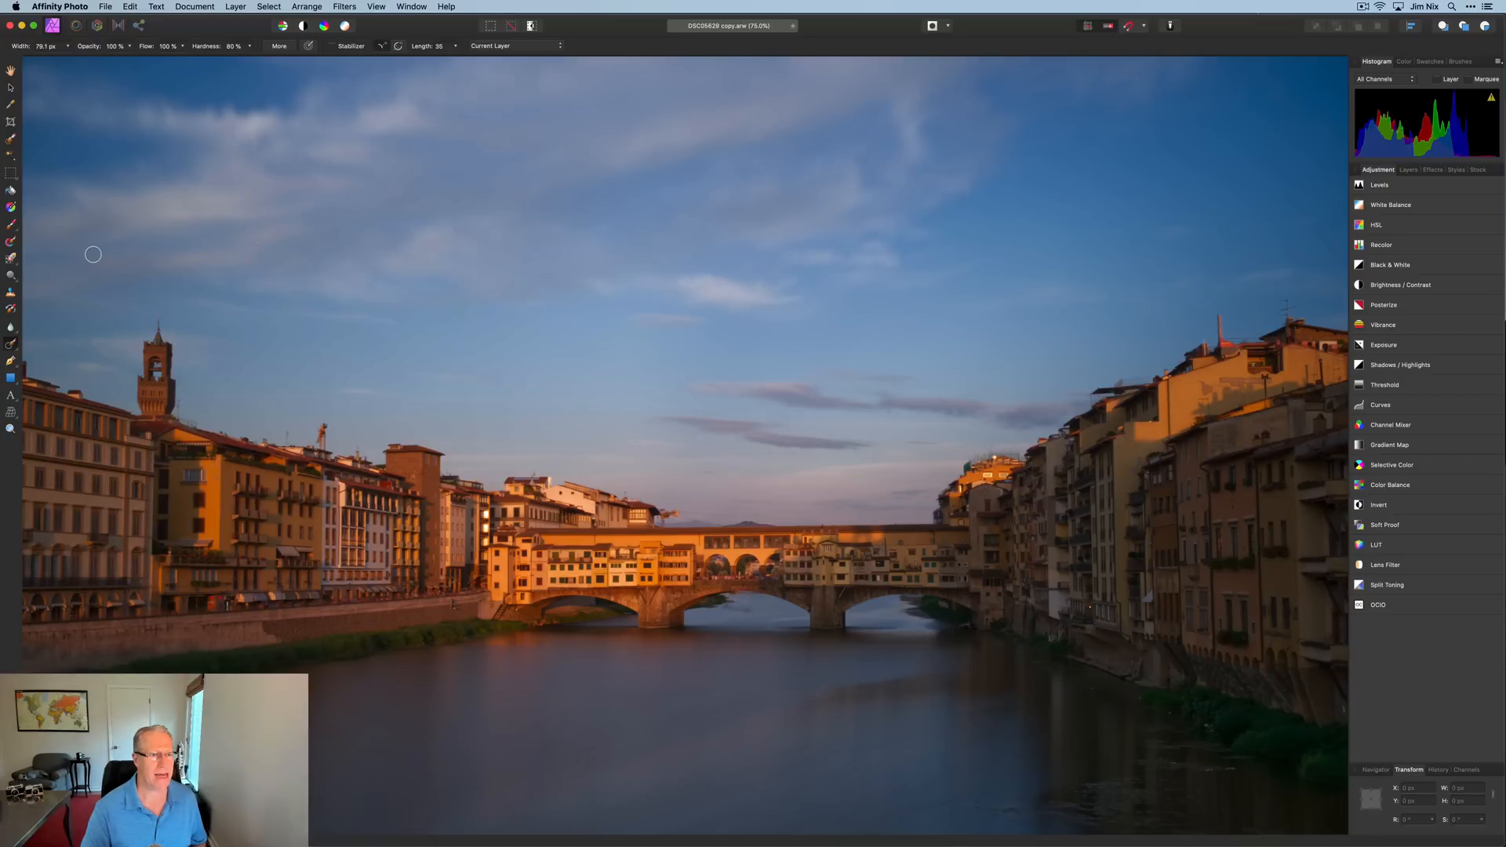
{"action": "mouse_move", "coordinate": [553, 395]}
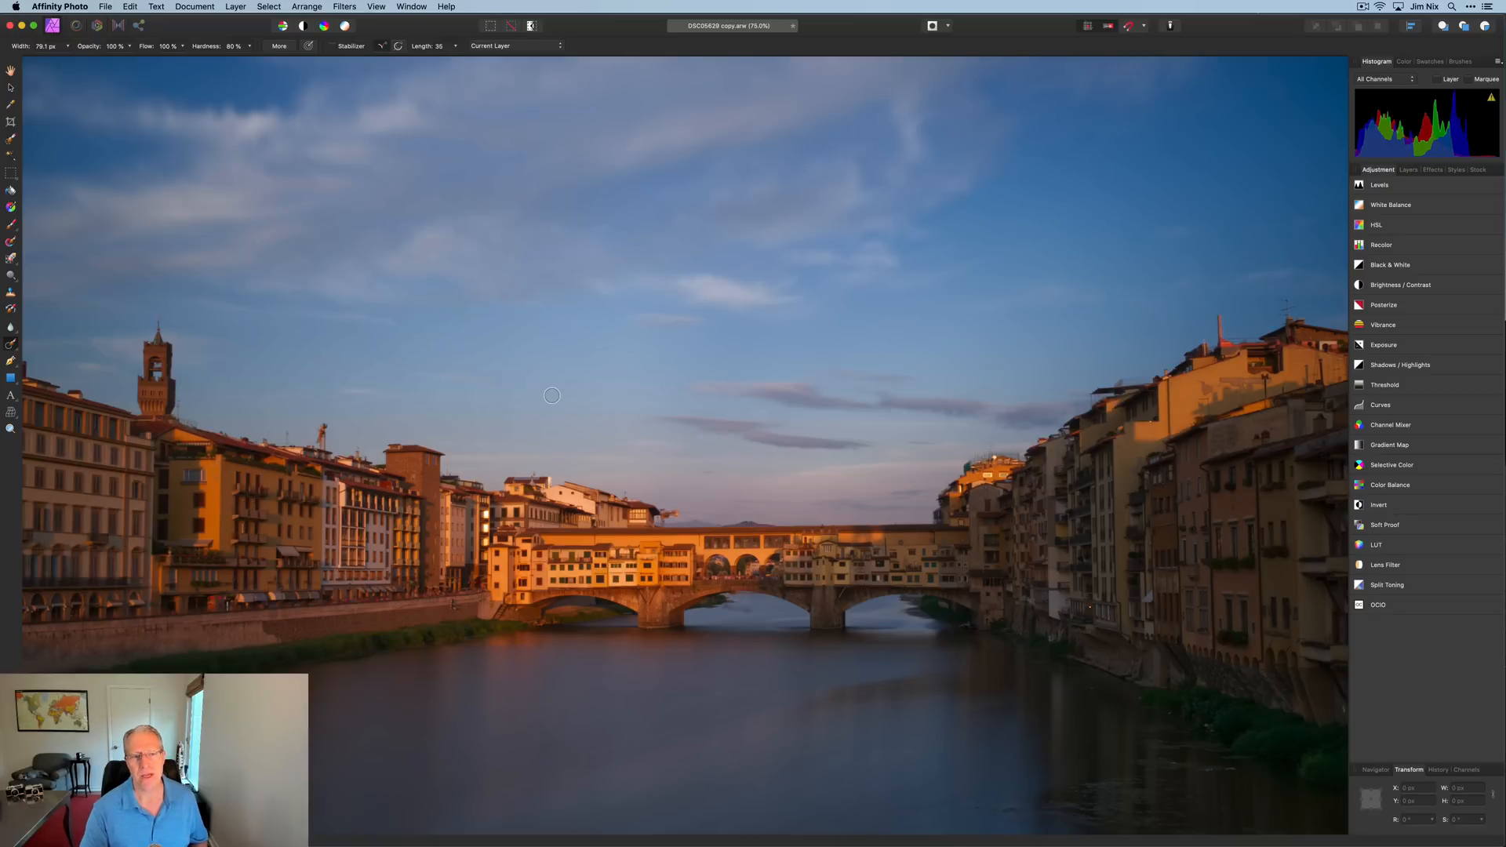
{"action": "mouse_move", "coordinate": [581, 168]}
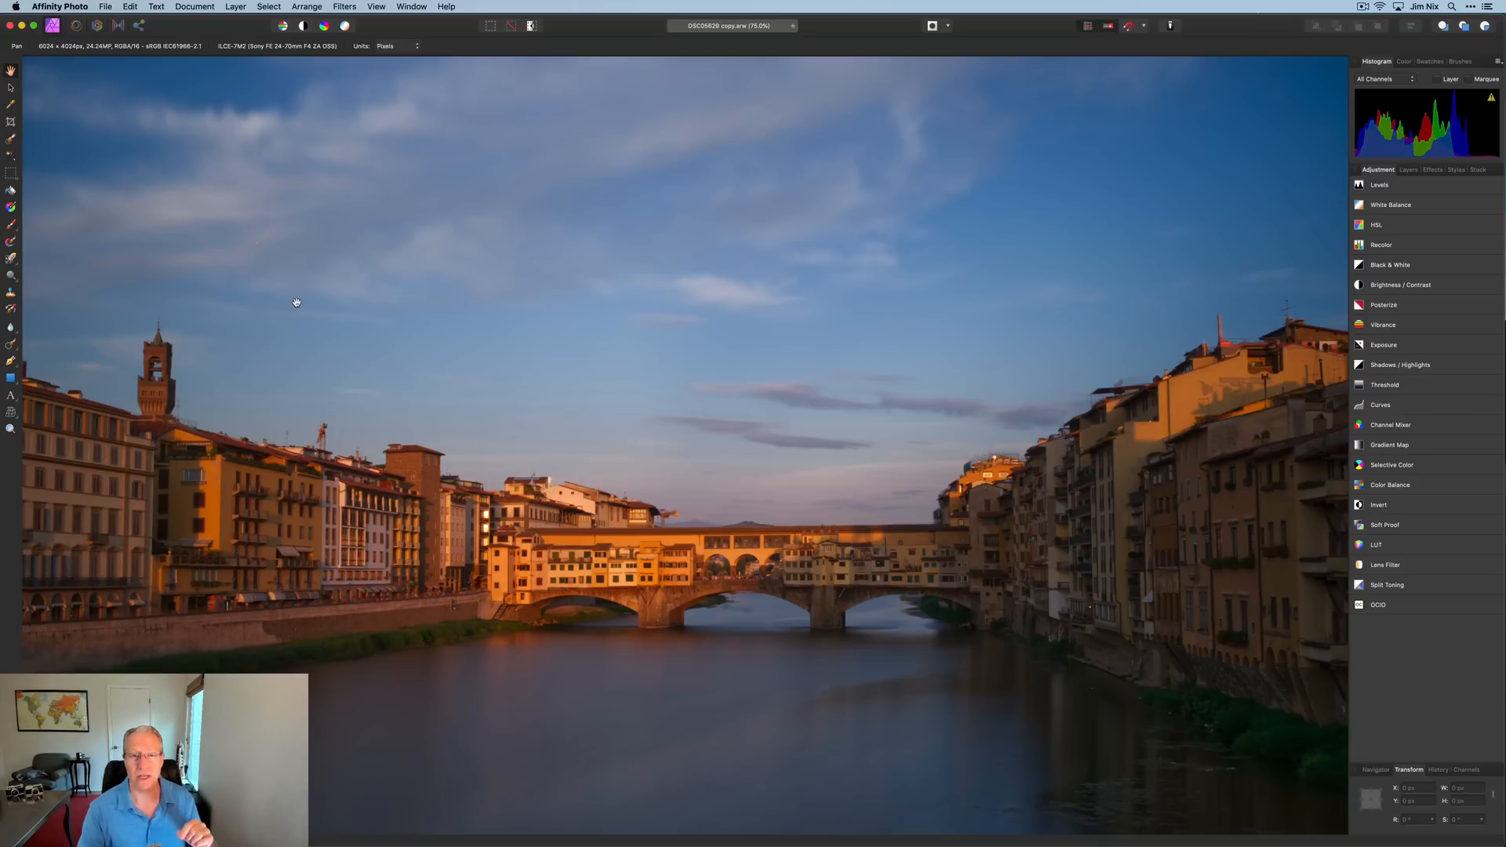
{"action": "left_click", "coordinate": [107, 7]}
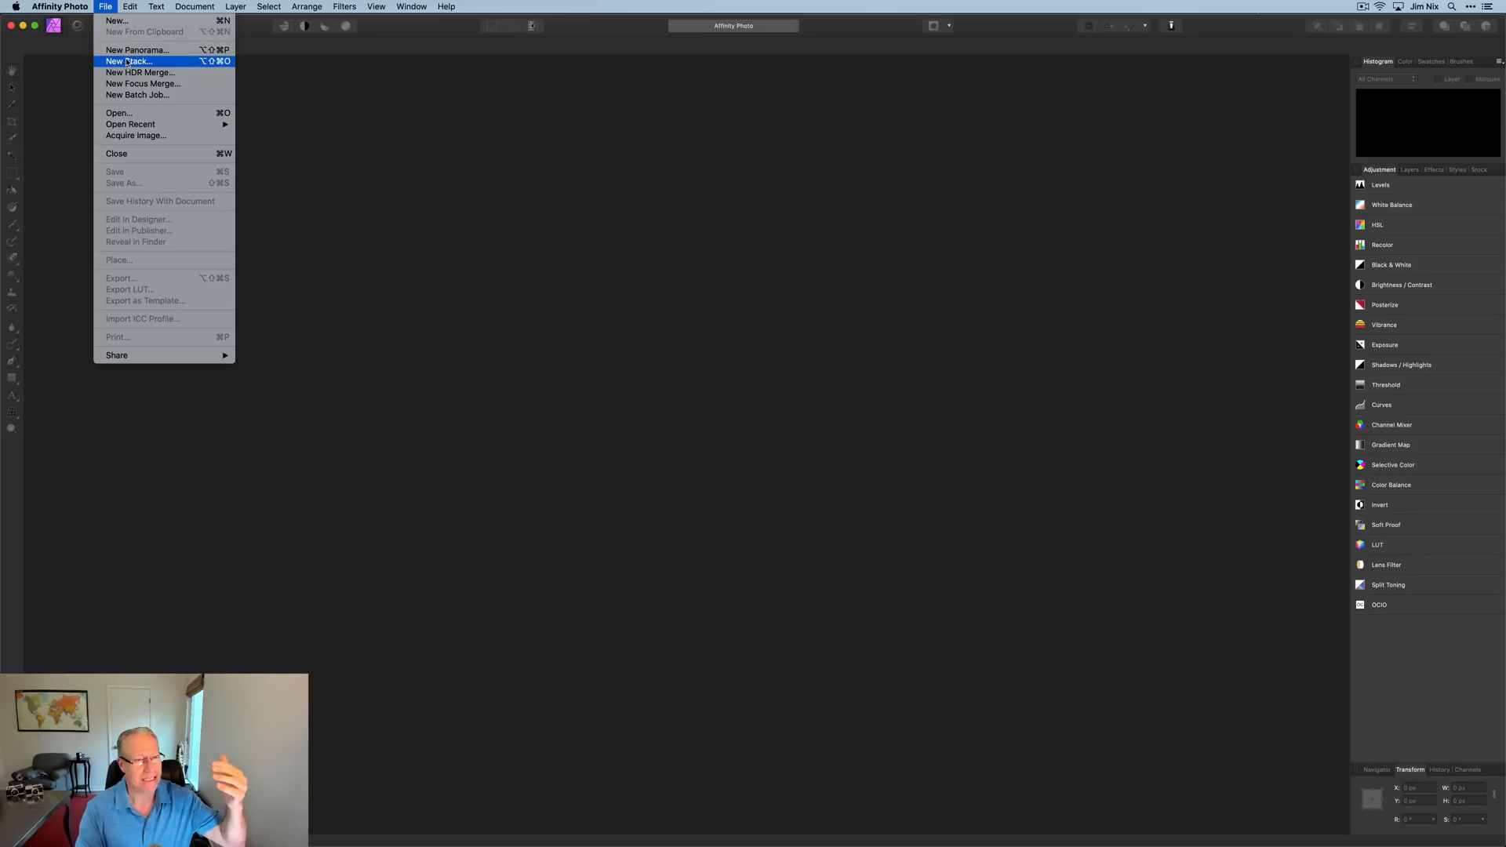
{"action": "mouse_move", "coordinate": [140, 72]}
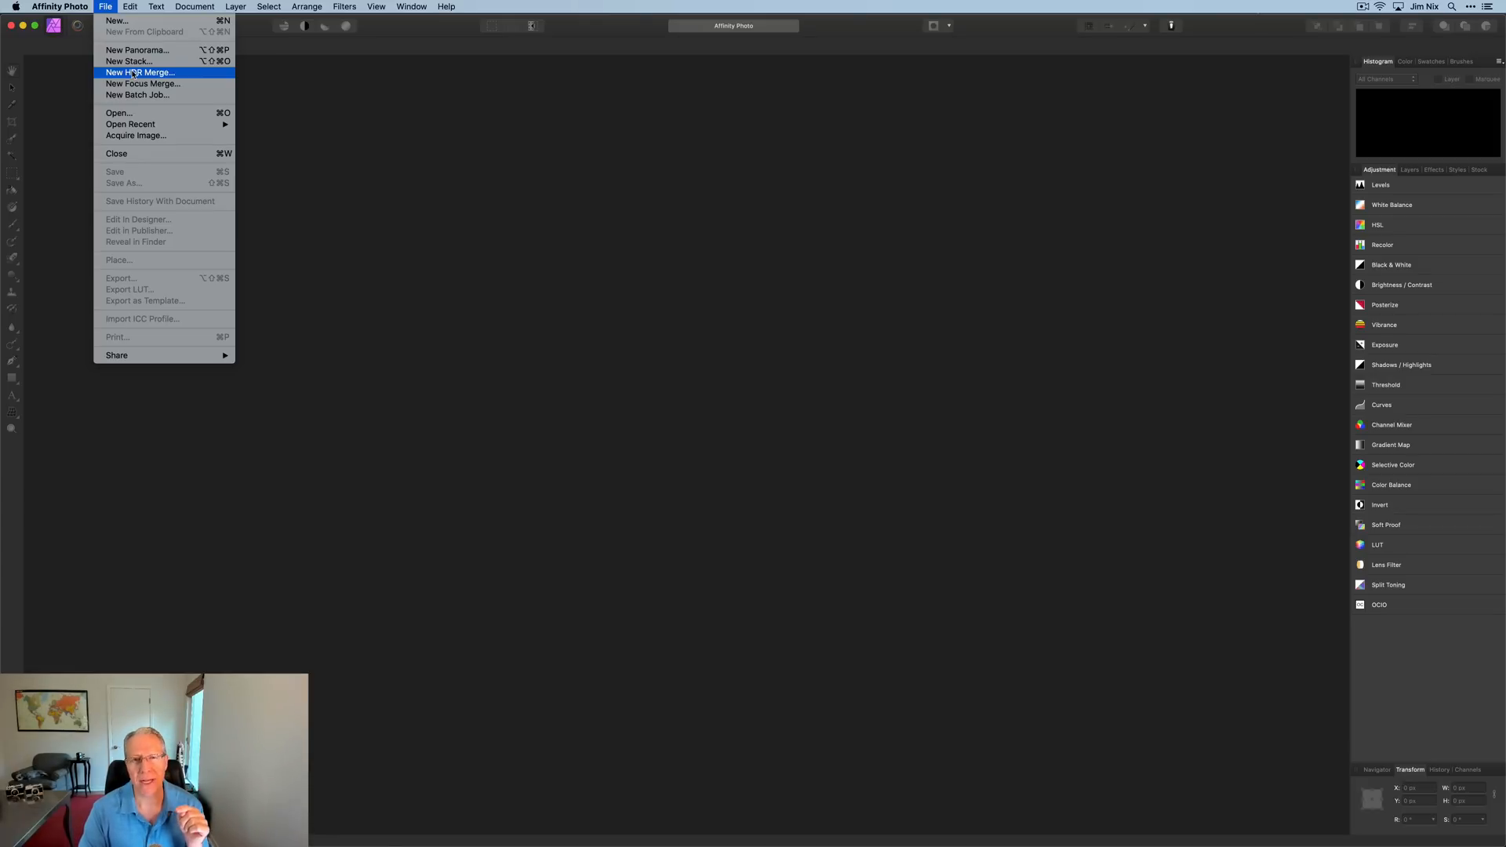
Merge DSC05544–05546 copy.ARW into a new HDR image with noise reduction turned off
{"action": "left_click", "coordinate": [140, 73]}
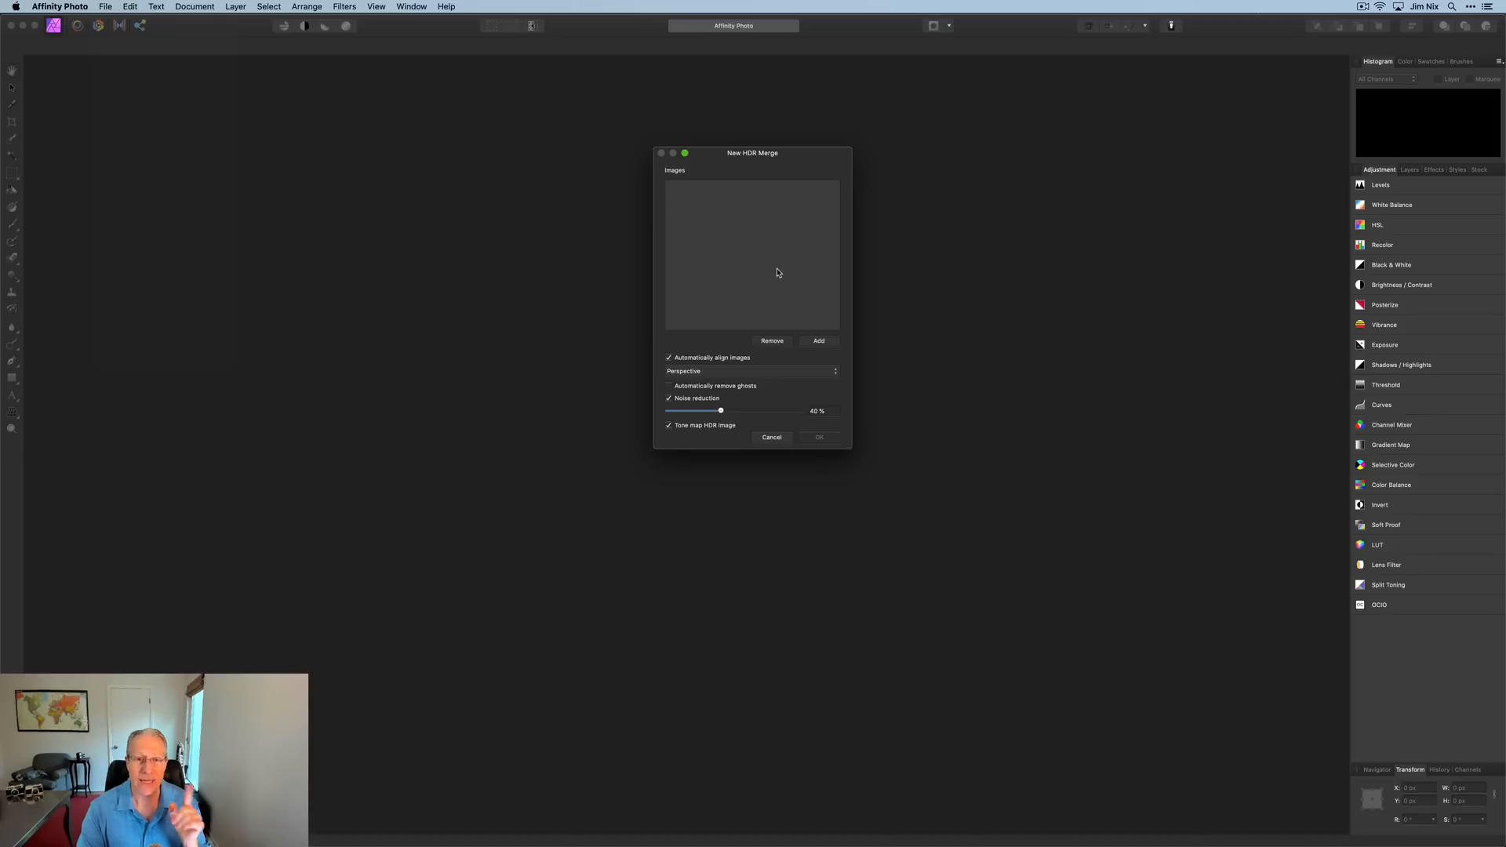
{"action": "left_click", "coordinate": [817, 340]}
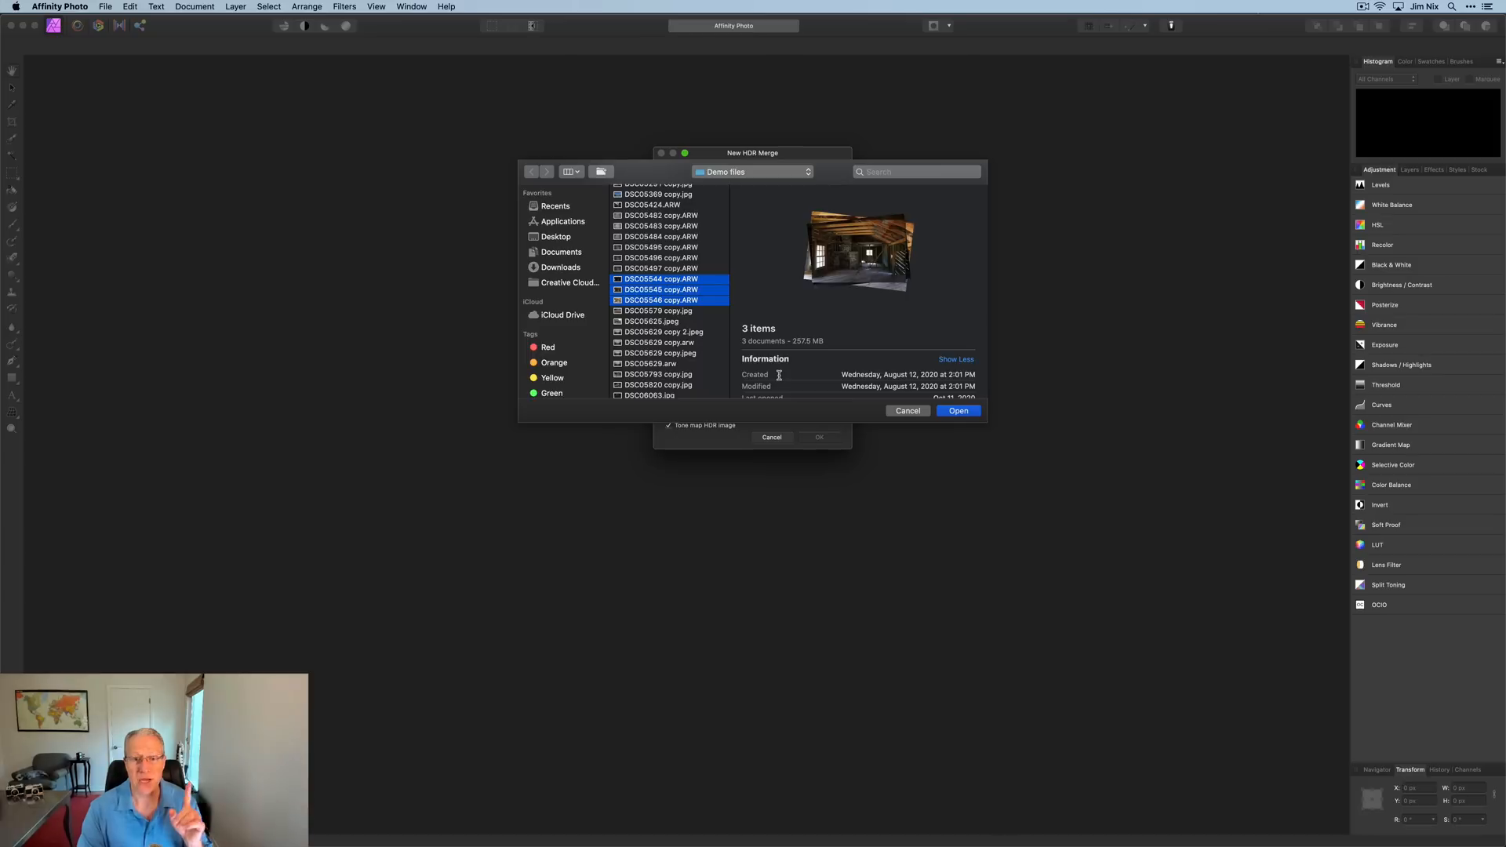
{"action": "left_click", "coordinate": [958, 410]}
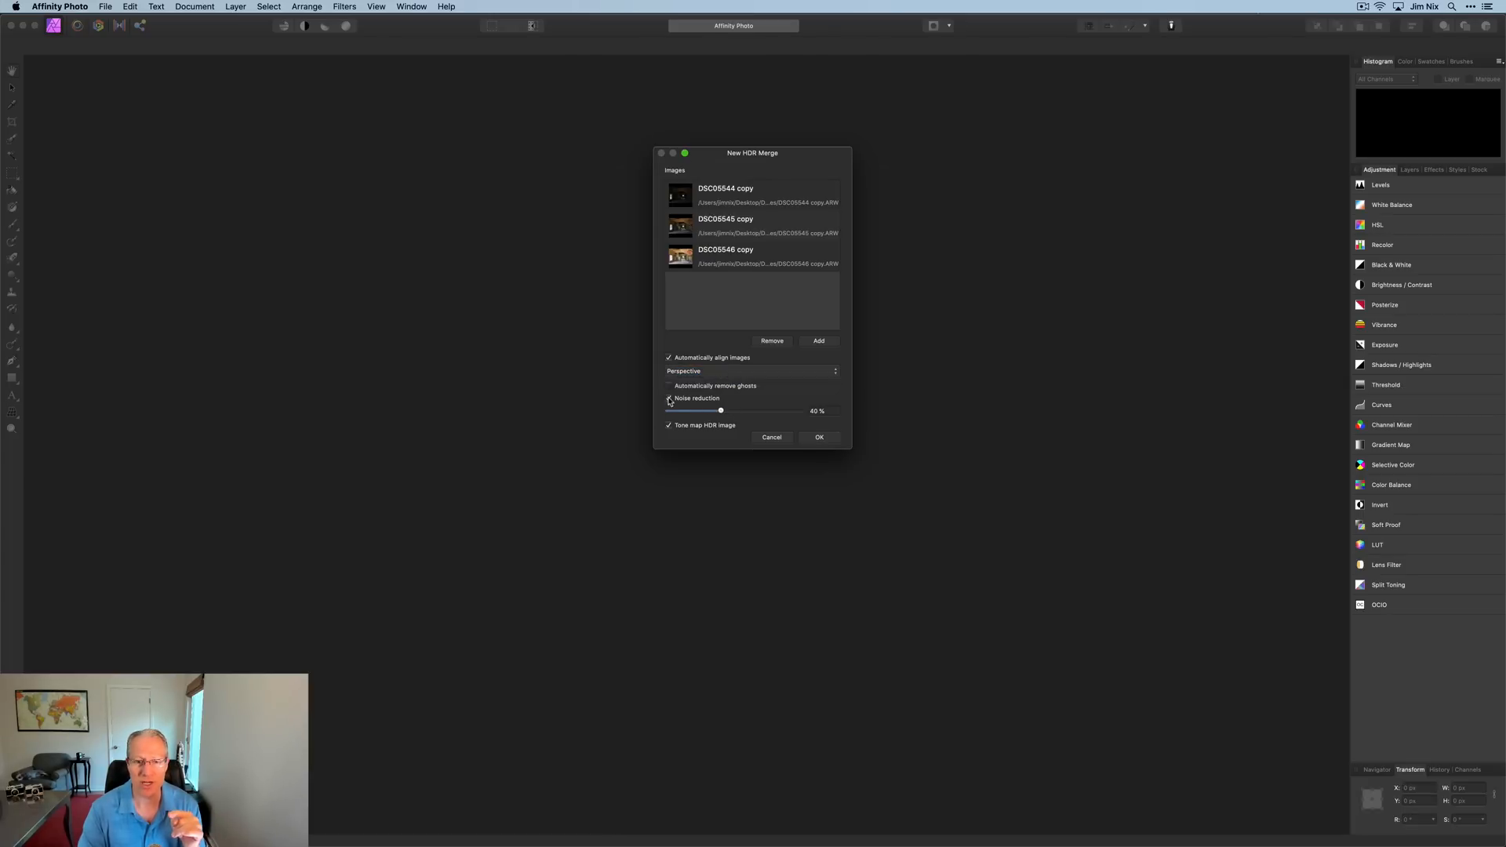
{"action": "left_click", "coordinate": [669, 398]}
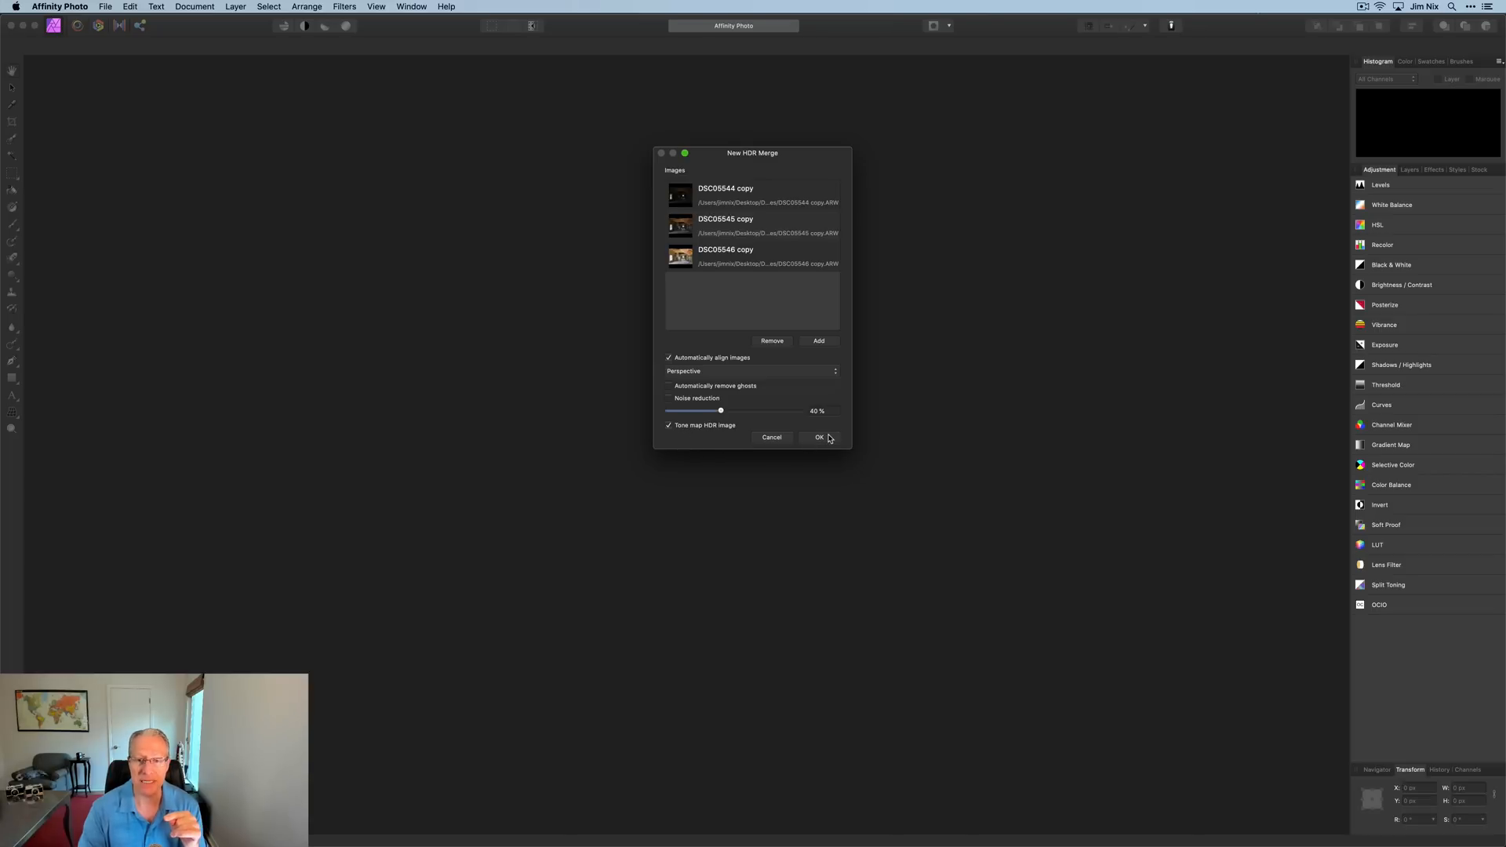
{"action": "left_click", "coordinate": [819, 437]}
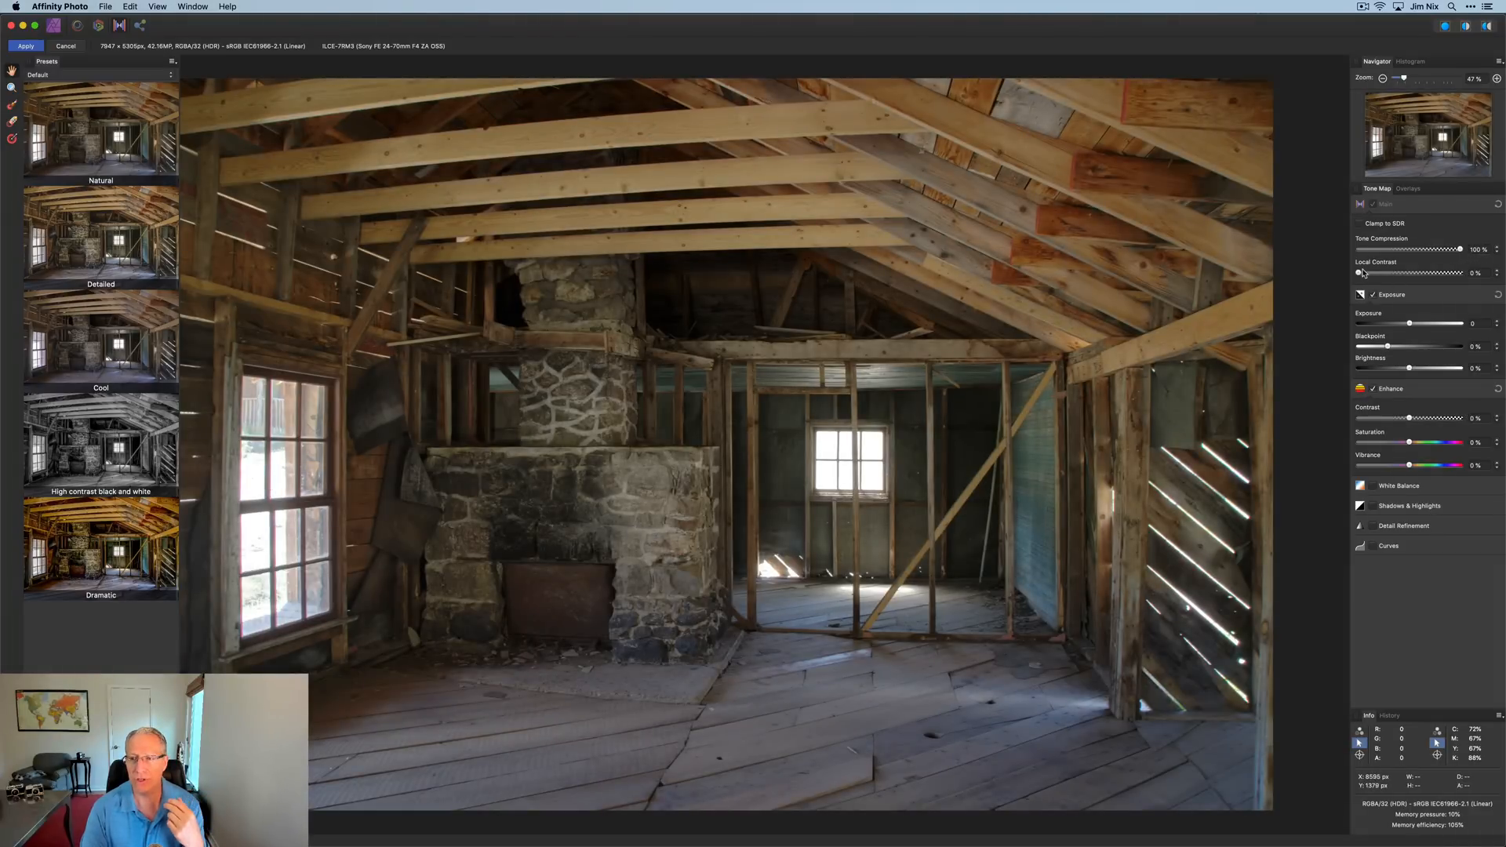
Tone-map the cabin merge with 39% local contrast, 0.034 exposure and 11% vibrance
{"action": "left_click_drag", "start_coordinate": [1358, 273], "coordinate": [1417, 273]}
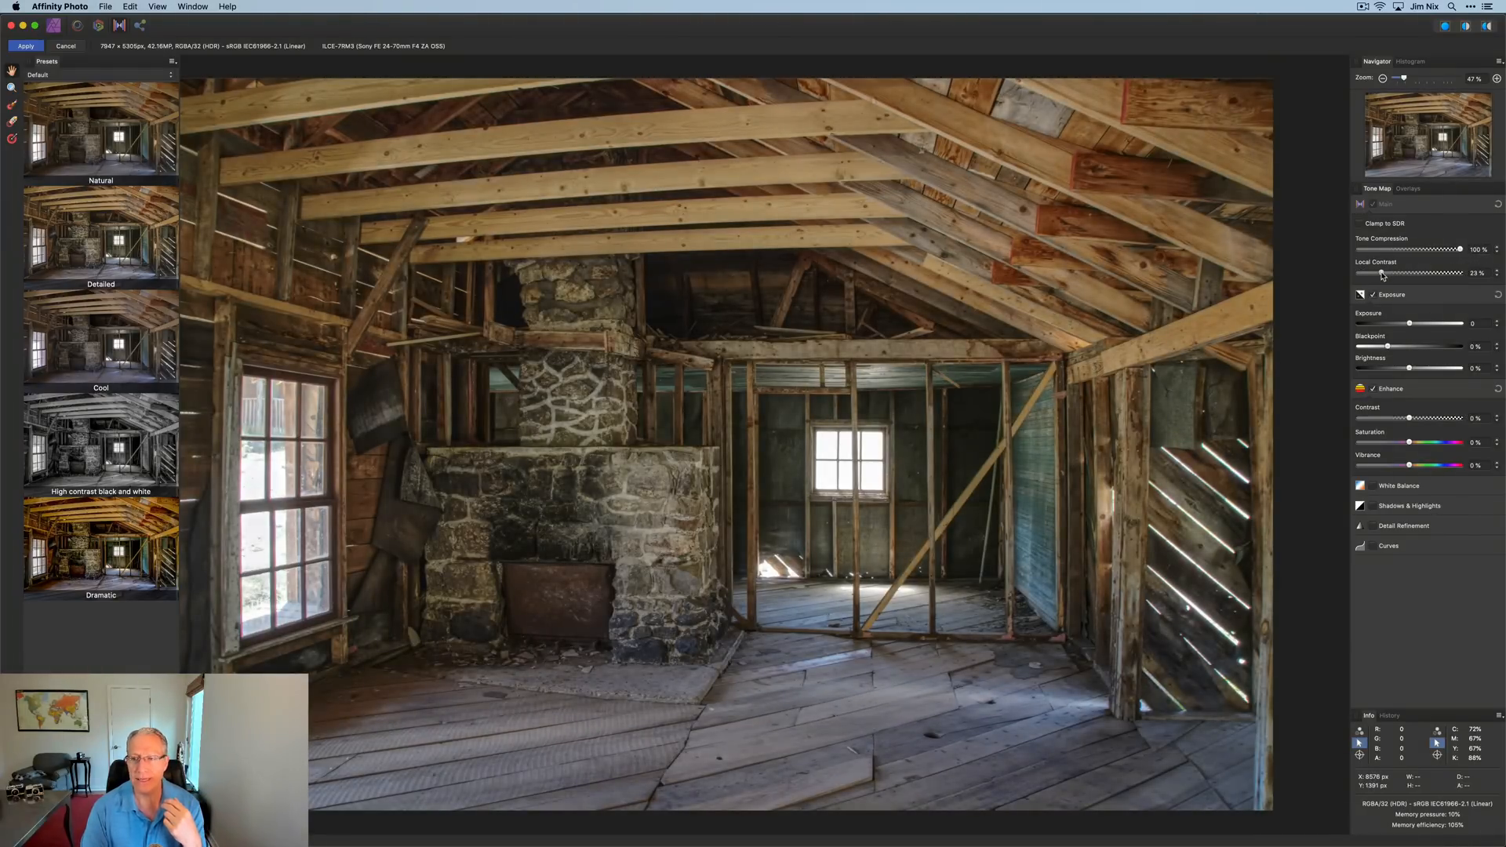
{"action": "left_click_drag", "start_coordinate": [1385, 273], "coordinate": [1398, 273]}
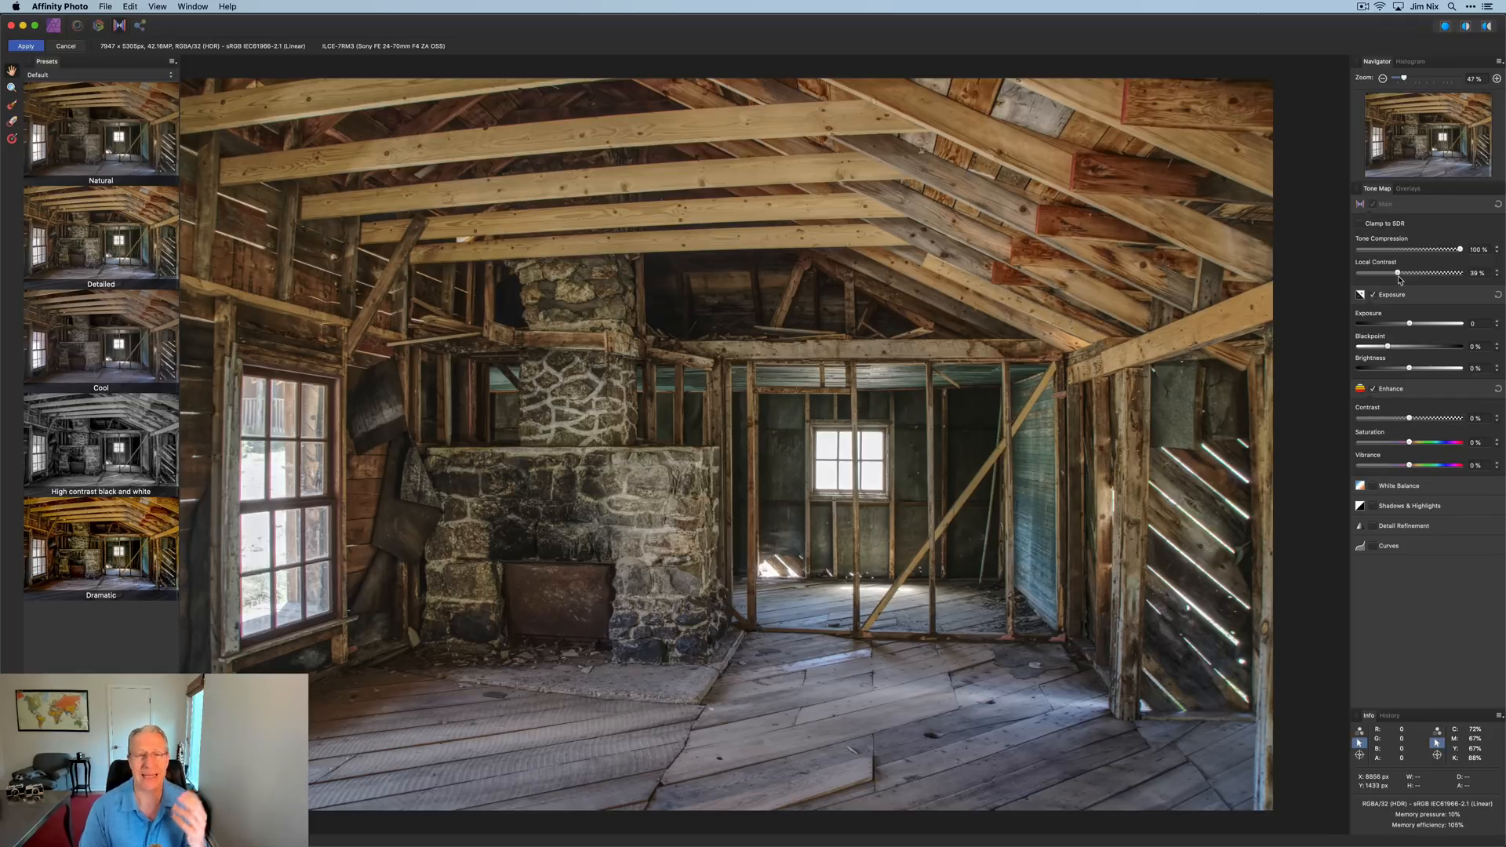
{"action": "left_click_drag", "start_coordinate": [1413, 324], "coordinate": [1408, 325]}
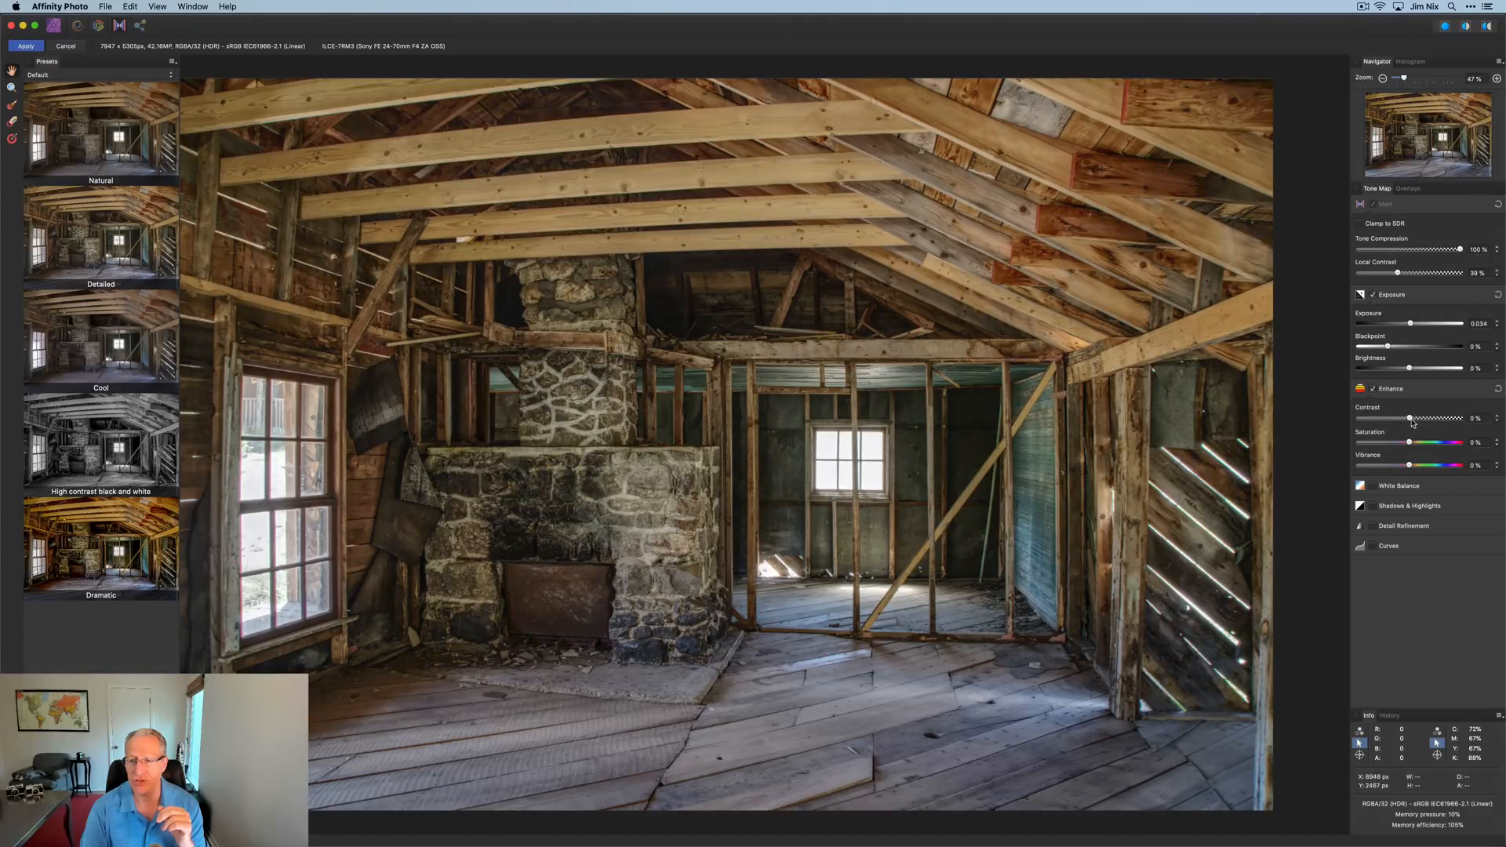
{"action": "left_click_drag", "start_coordinate": [1409, 466], "coordinate": [1429, 466]}
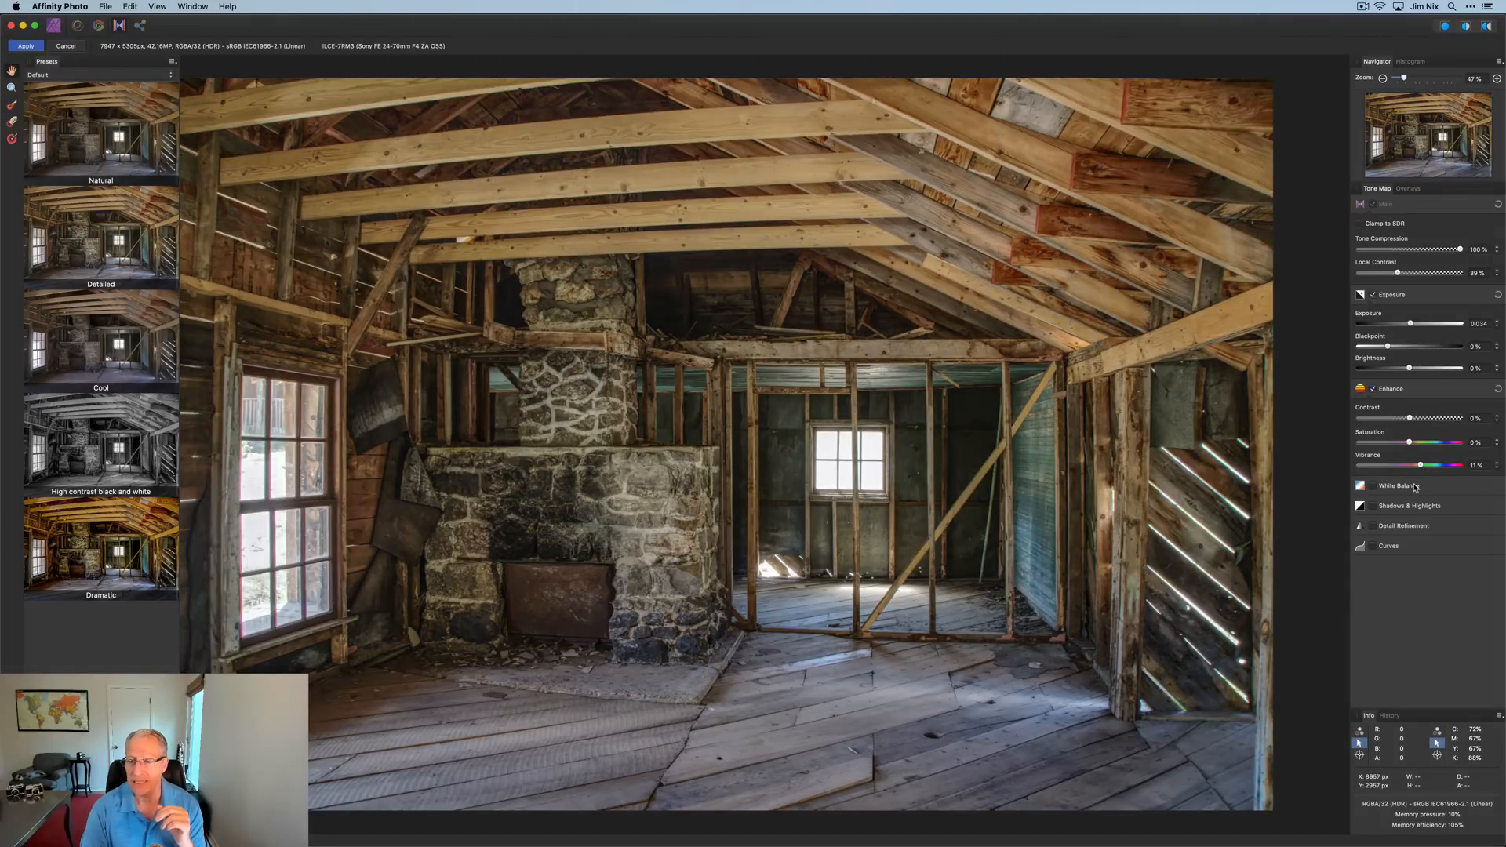
Cool Temperature to -12%, reduce Highlights to -26%, and apply the tone map
{"action": "left_click", "coordinate": [1399, 485]}
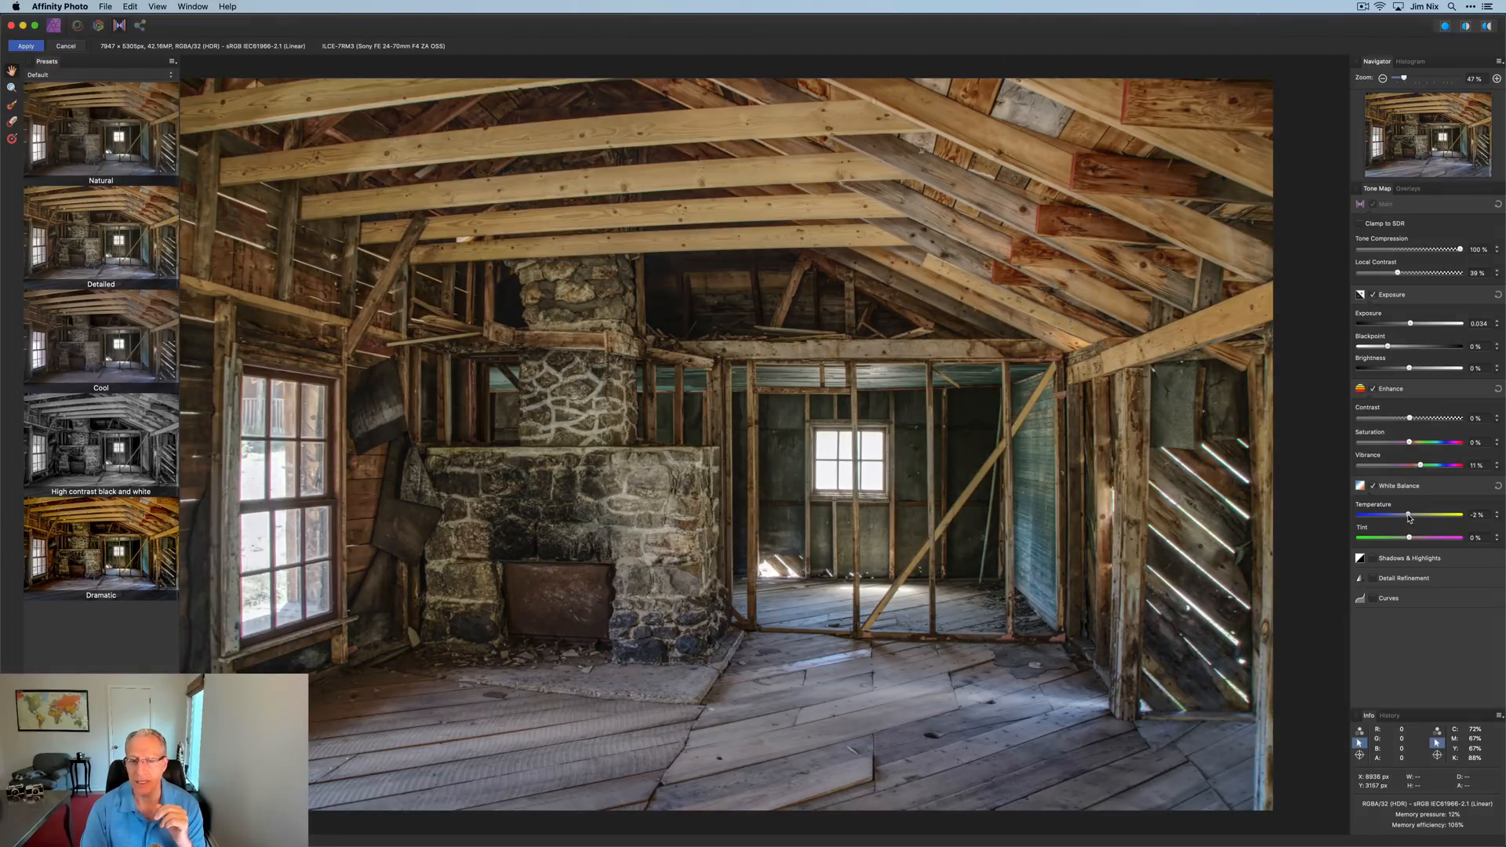
{"action": "left_click_drag", "start_coordinate": [1411, 515], "coordinate": [1398, 514]}
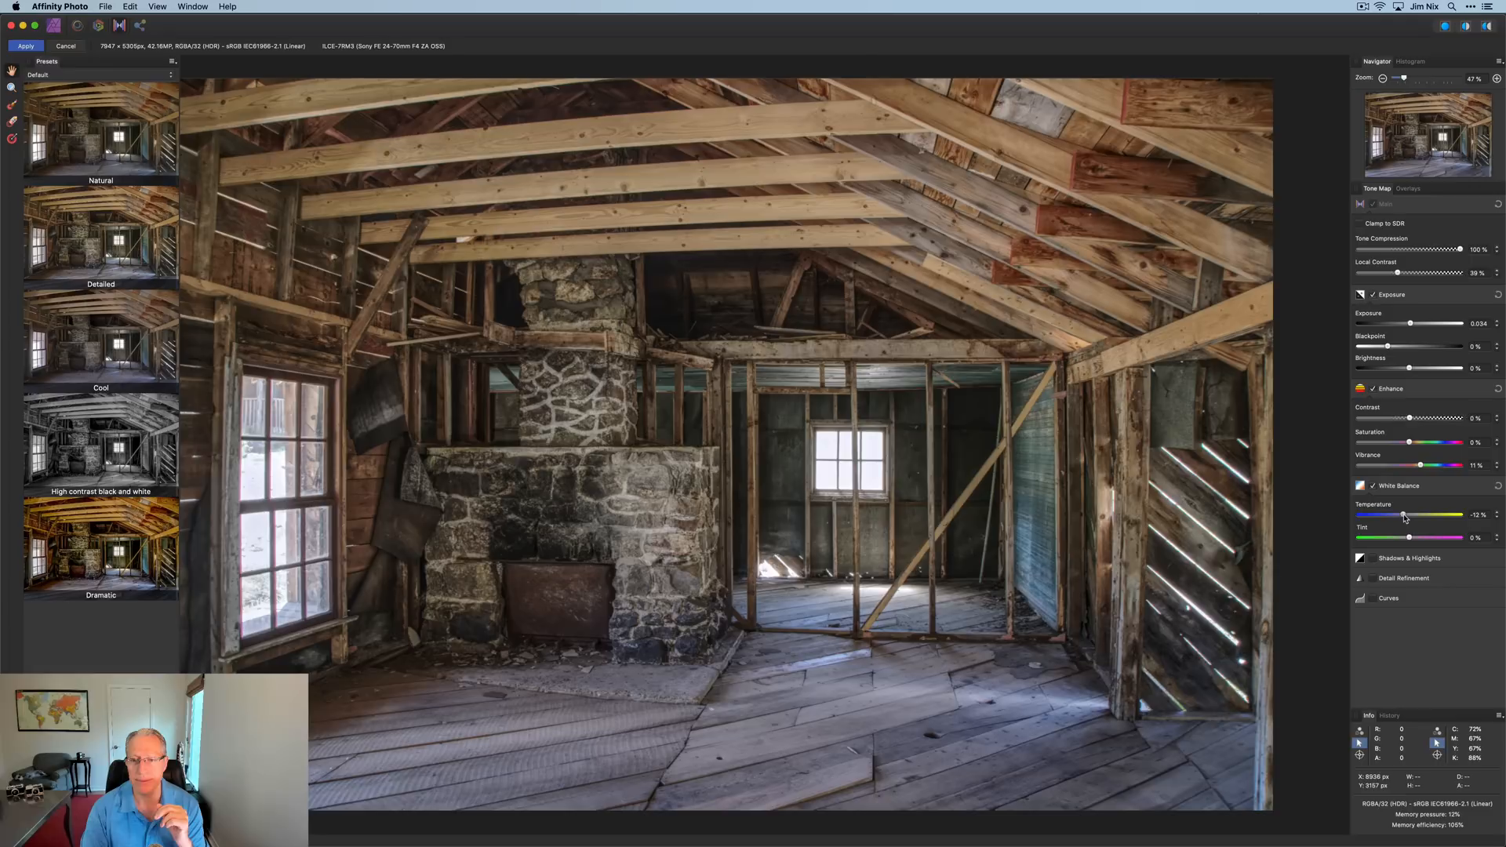
{"action": "left_click", "coordinate": [1402, 558]}
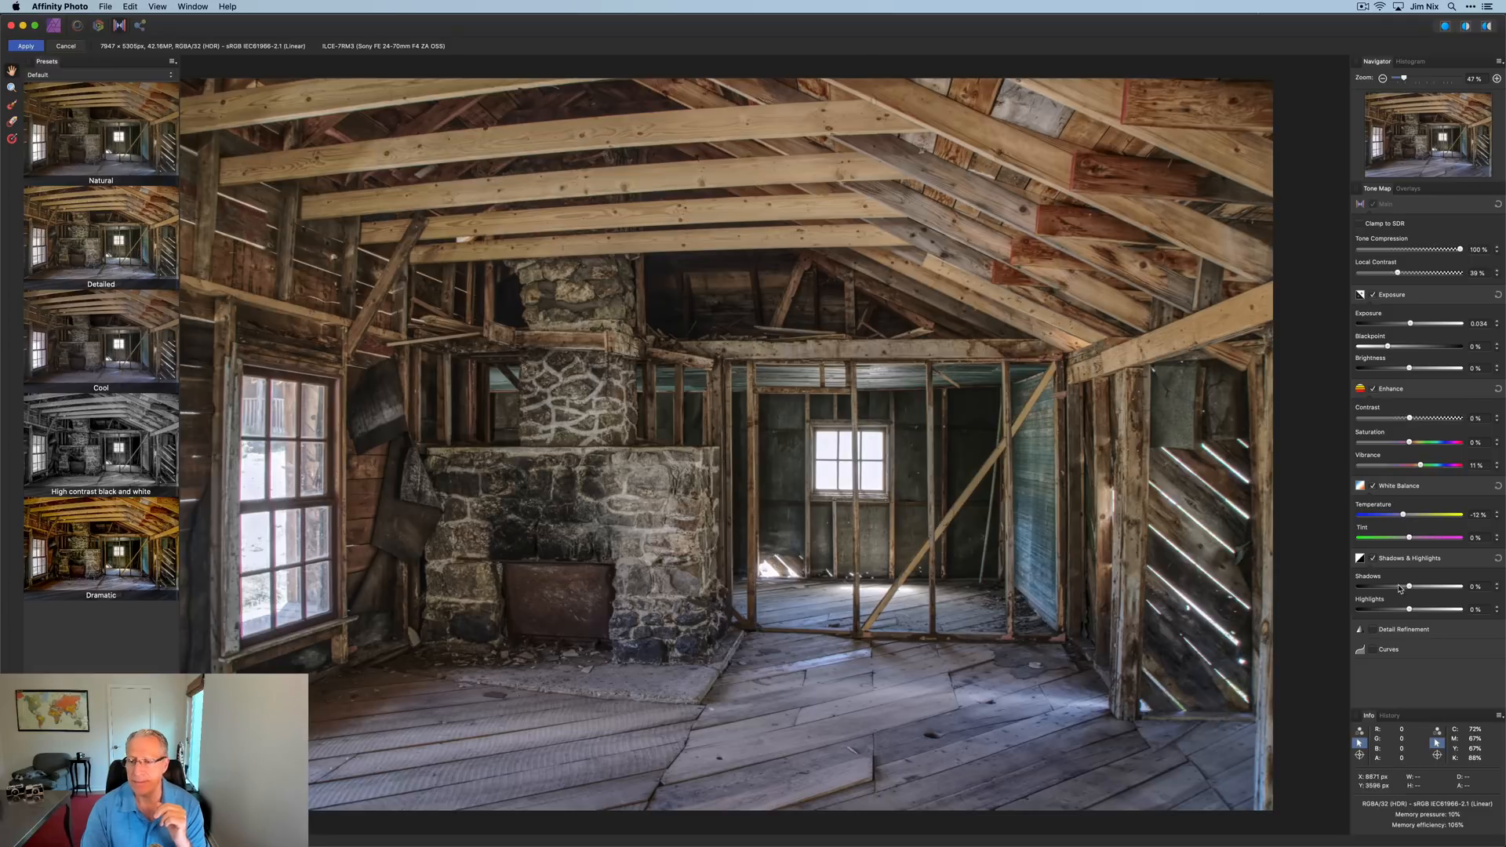
{"action": "left_click_drag", "start_coordinate": [1451, 608], "coordinate": [1360, 609]}
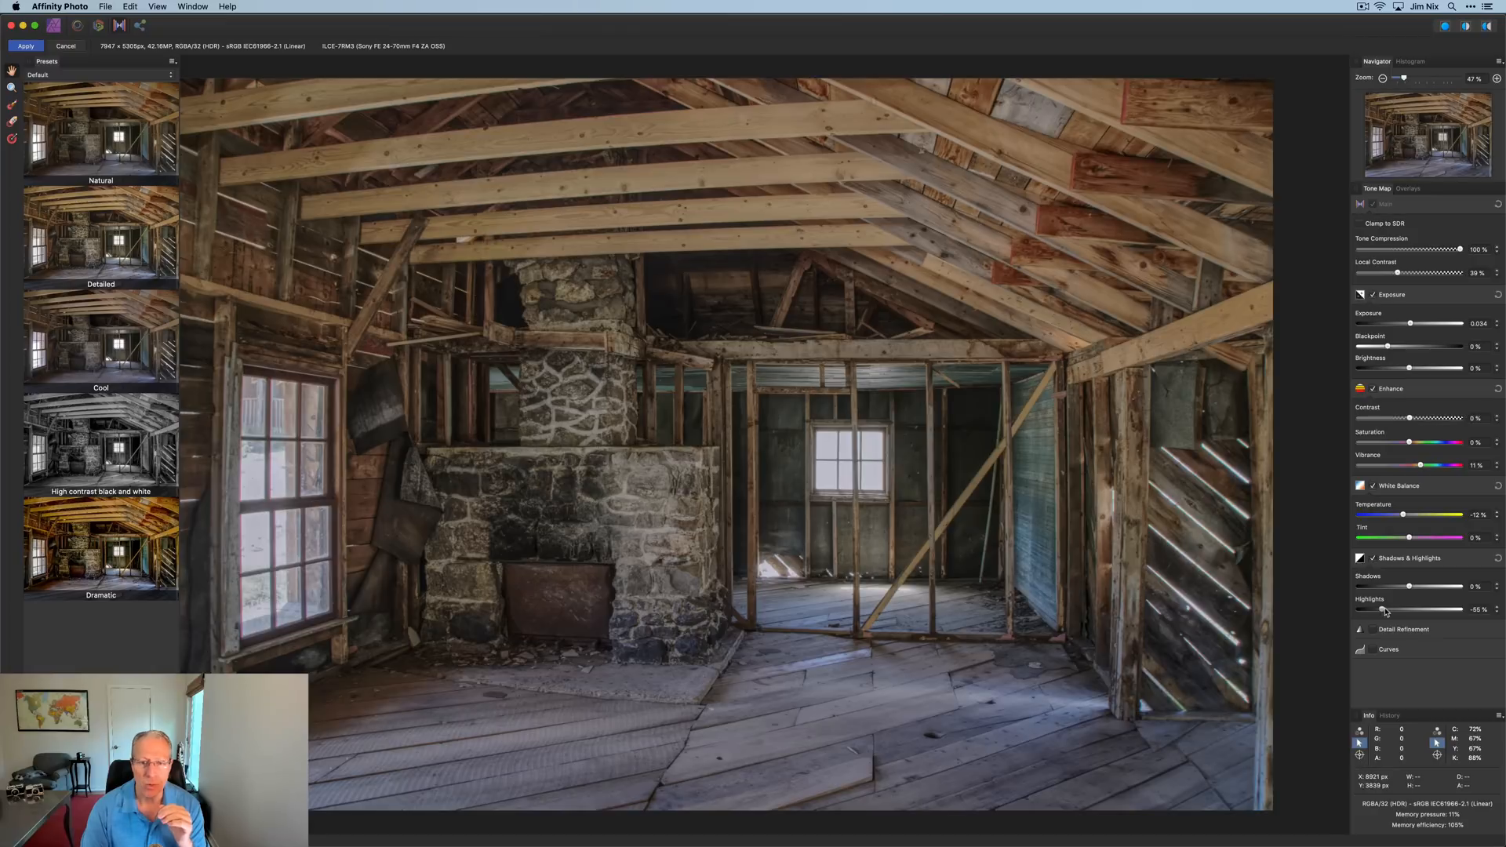
{"action": "left_click_drag", "start_coordinate": [1359, 608], "coordinate": [1383, 609]}
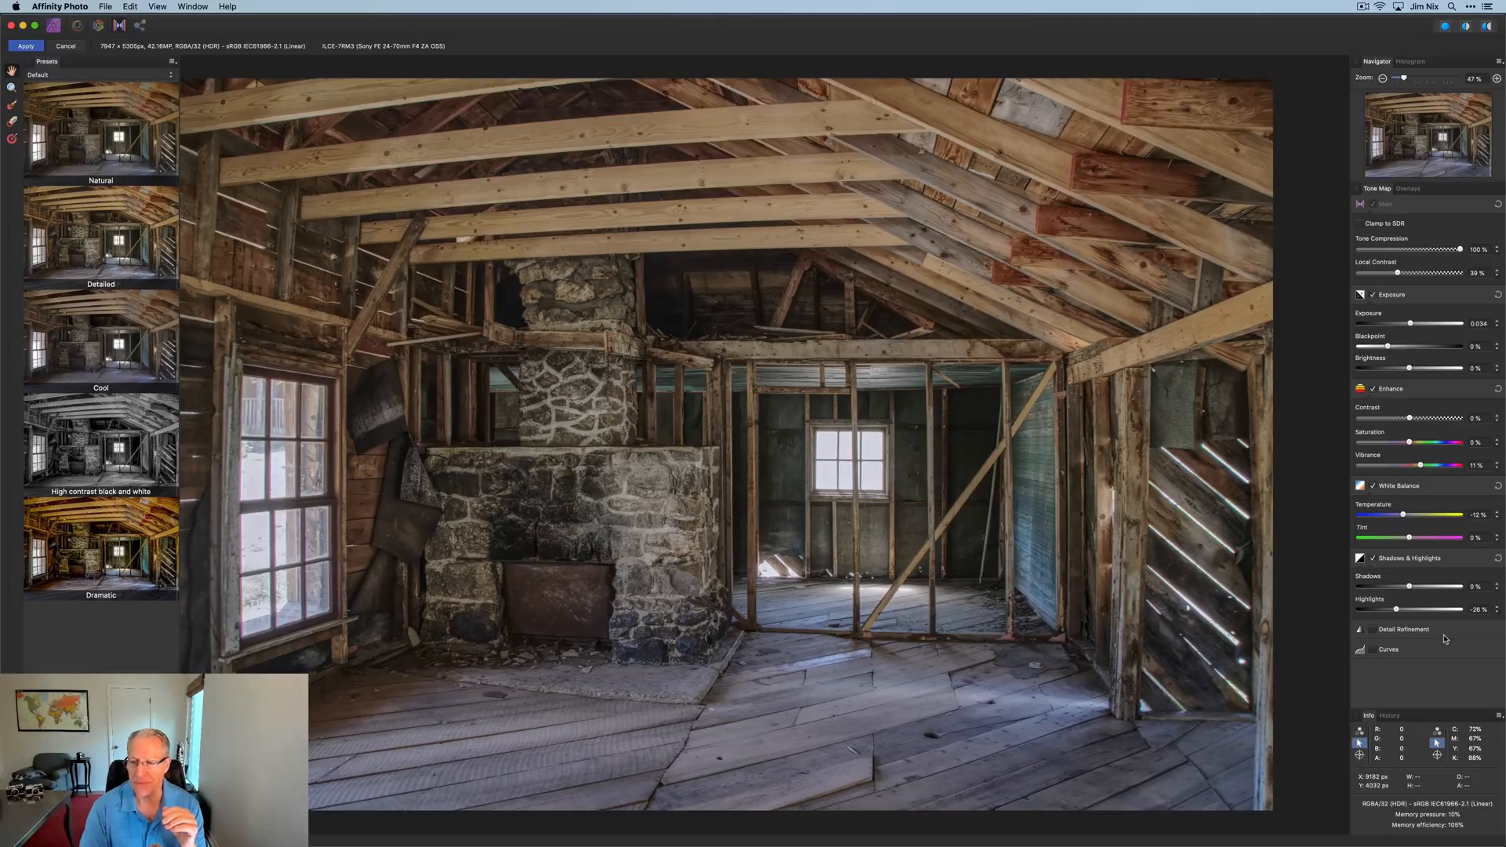
{"action": "mouse_move", "coordinate": [1310, 573]}
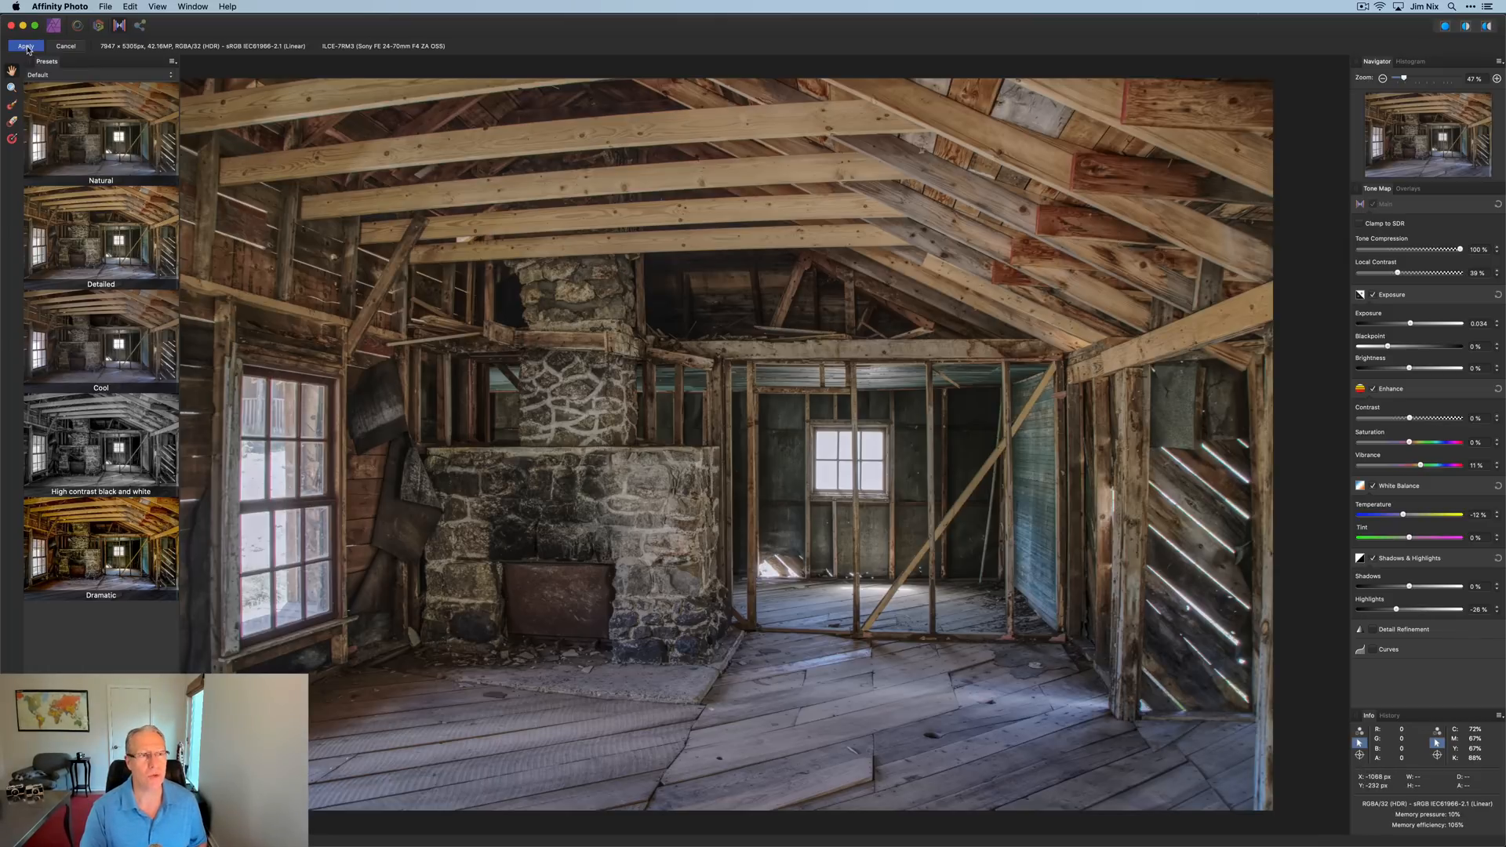
{"action": "left_click", "coordinate": [26, 46]}
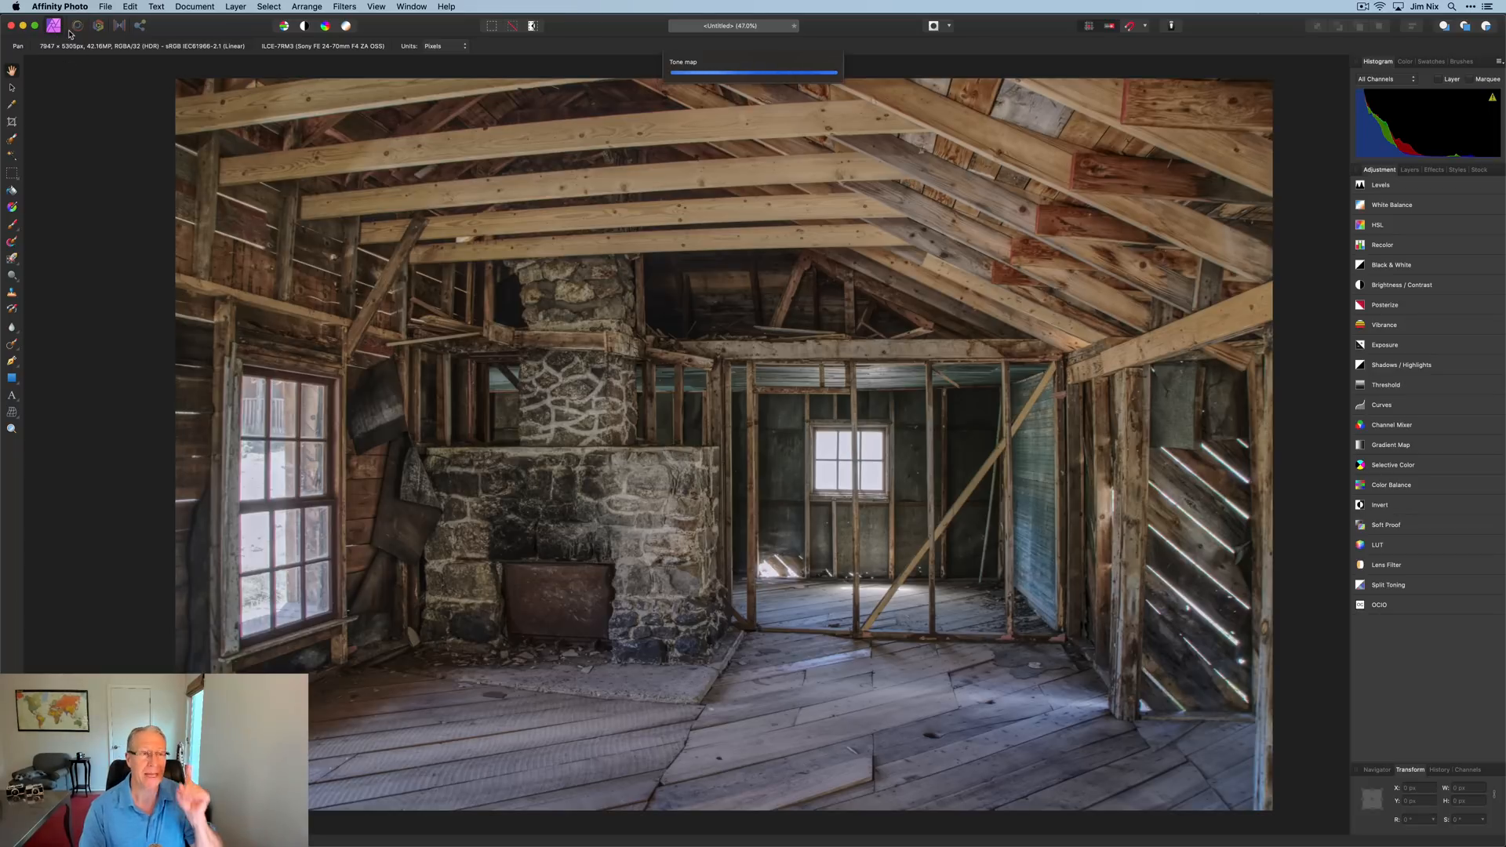